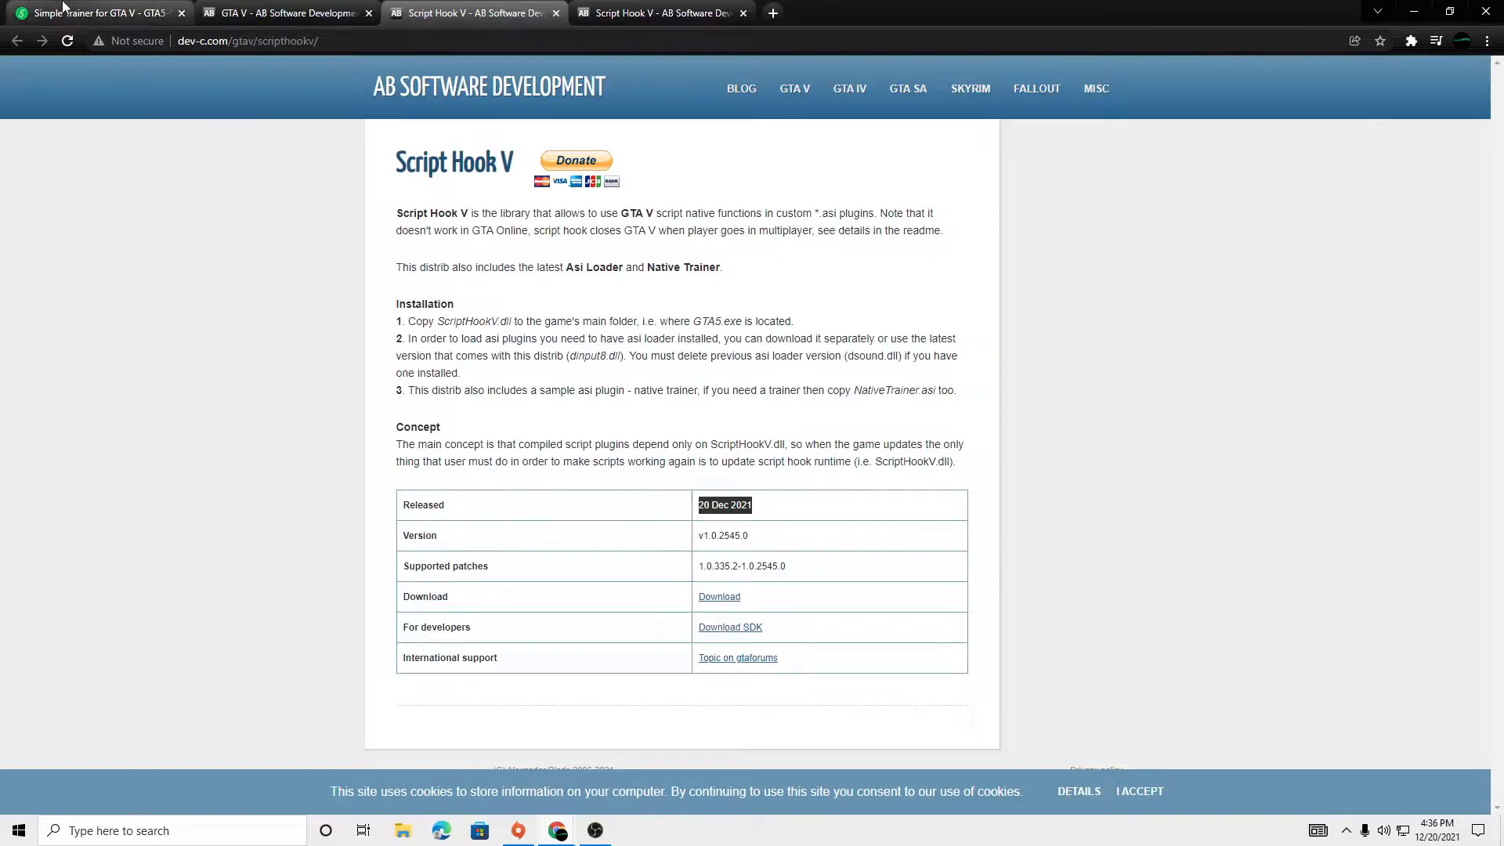
# - Download the Script Hook V zip, then start the Simple Trainer for GTA V download from 5mods
pyautogui.click(94, 14)
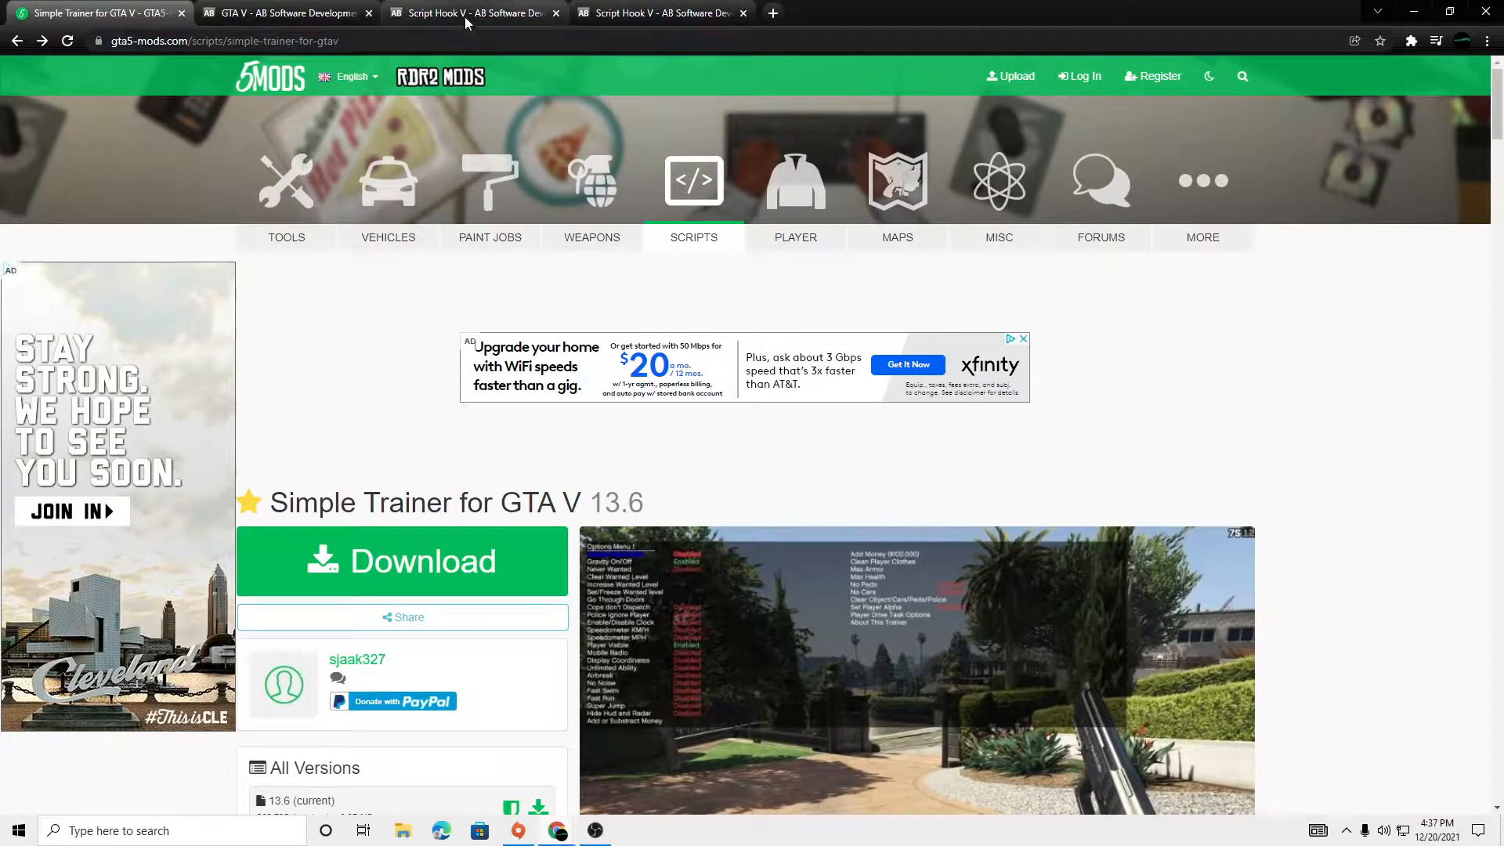
pyautogui.click(470, 13)
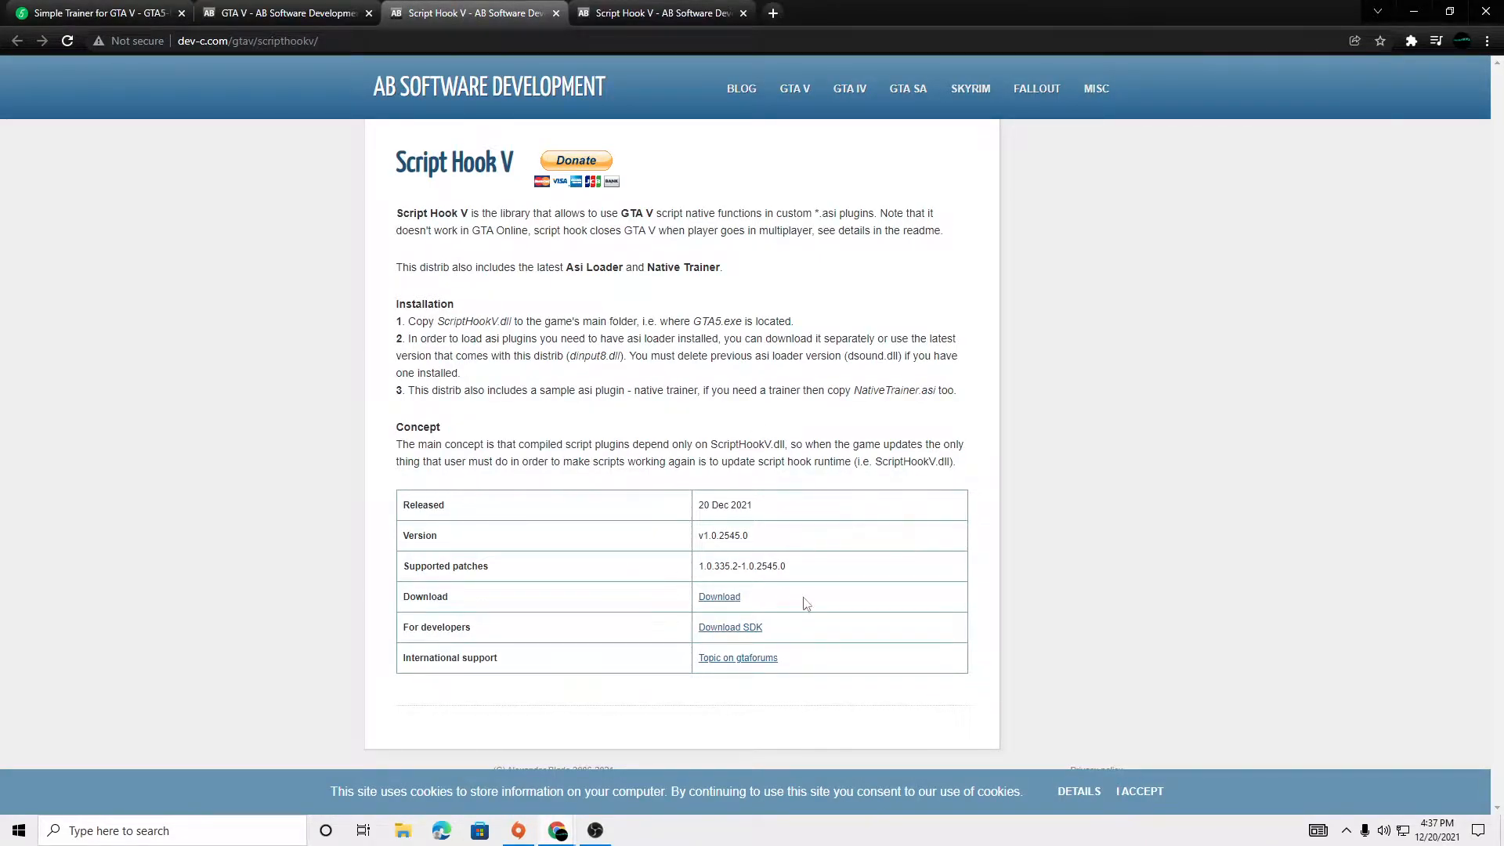
pyautogui.click(719, 597)
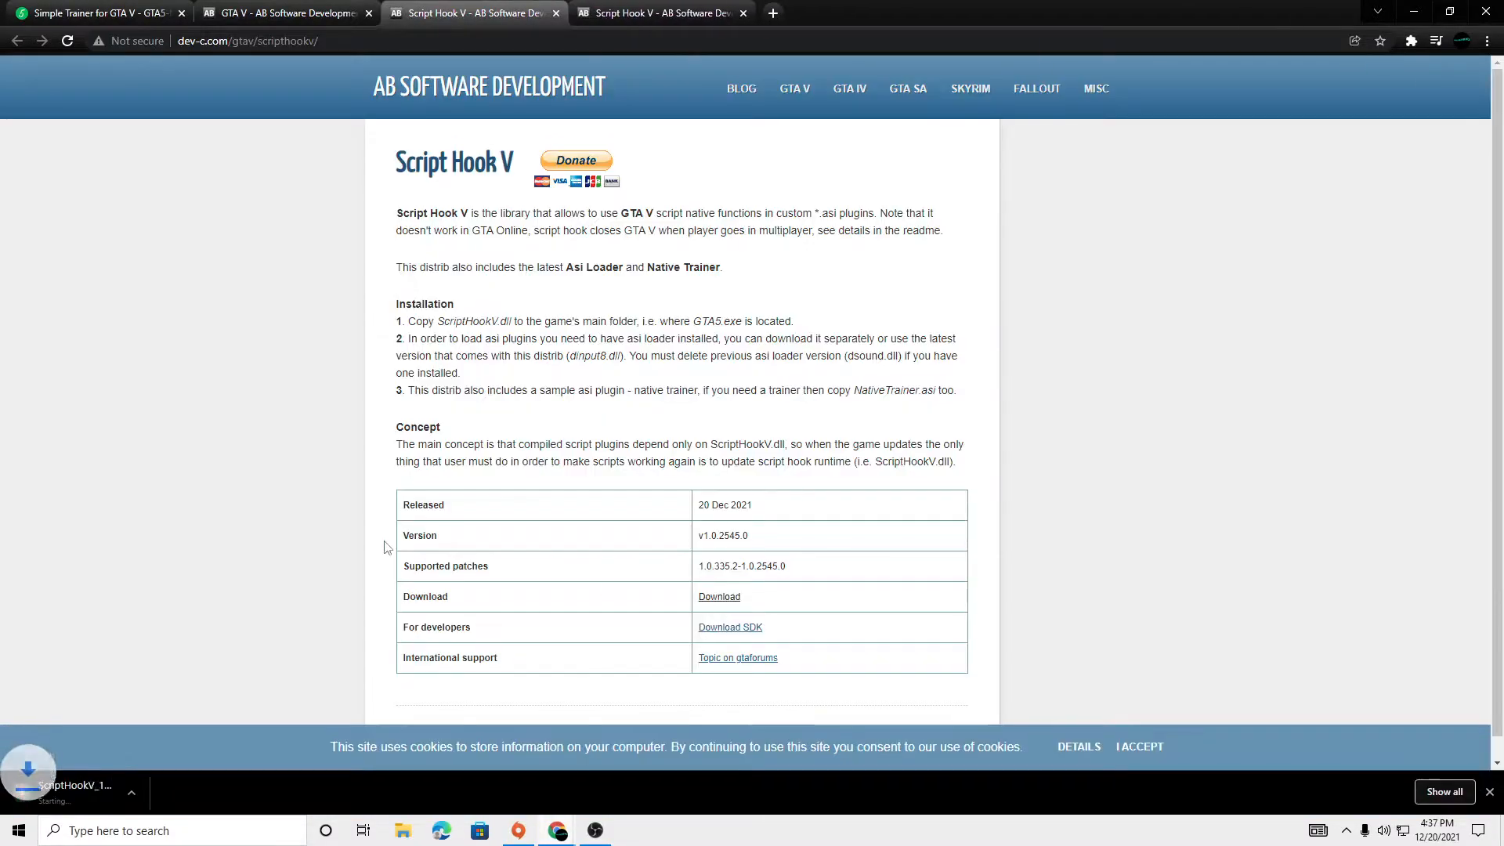
pyautogui.click(102, 13)
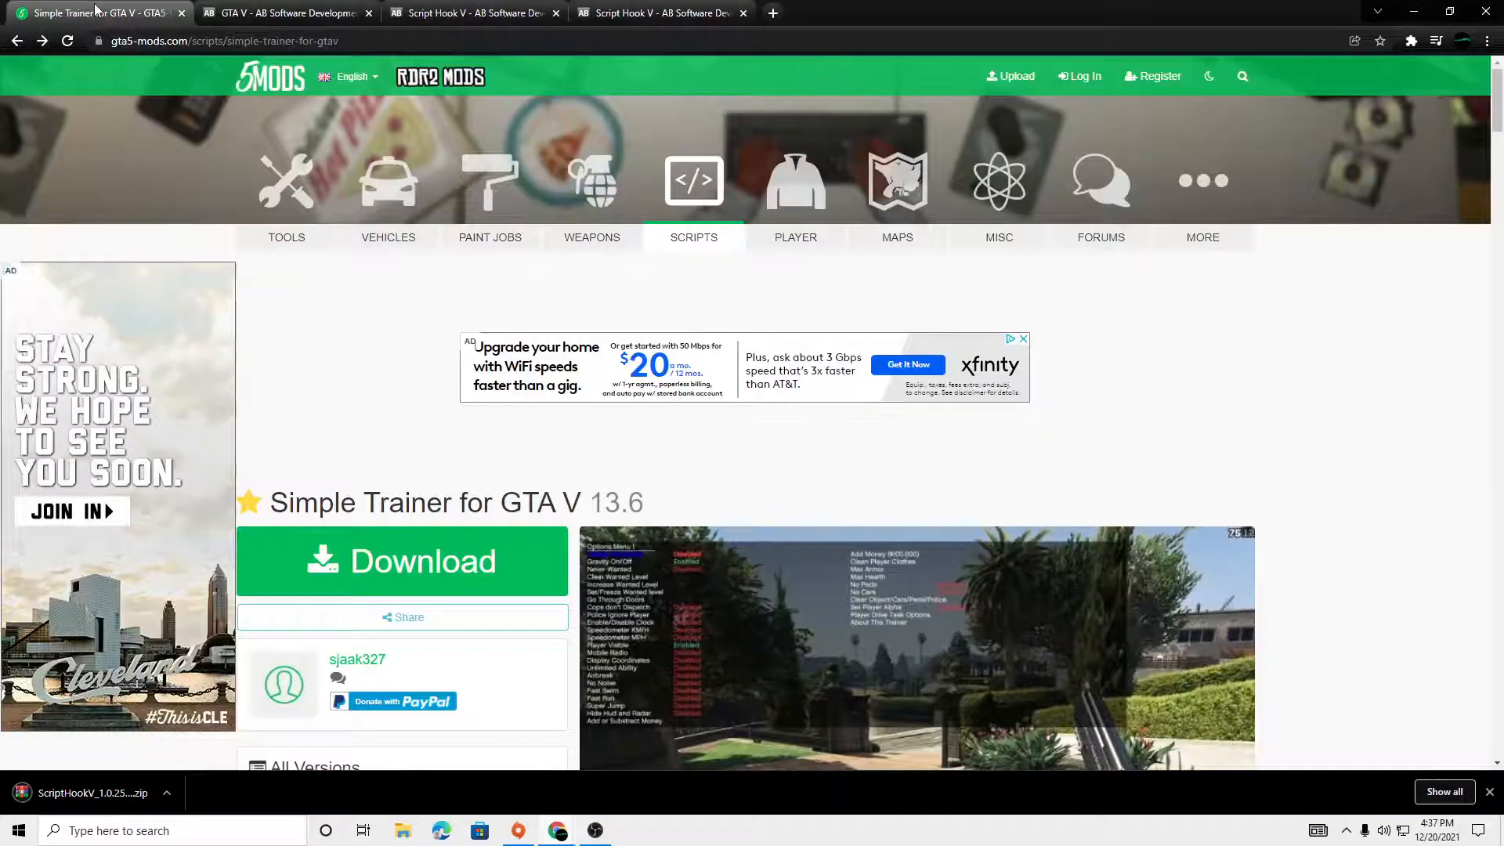
pyautogui.click(424, 553)
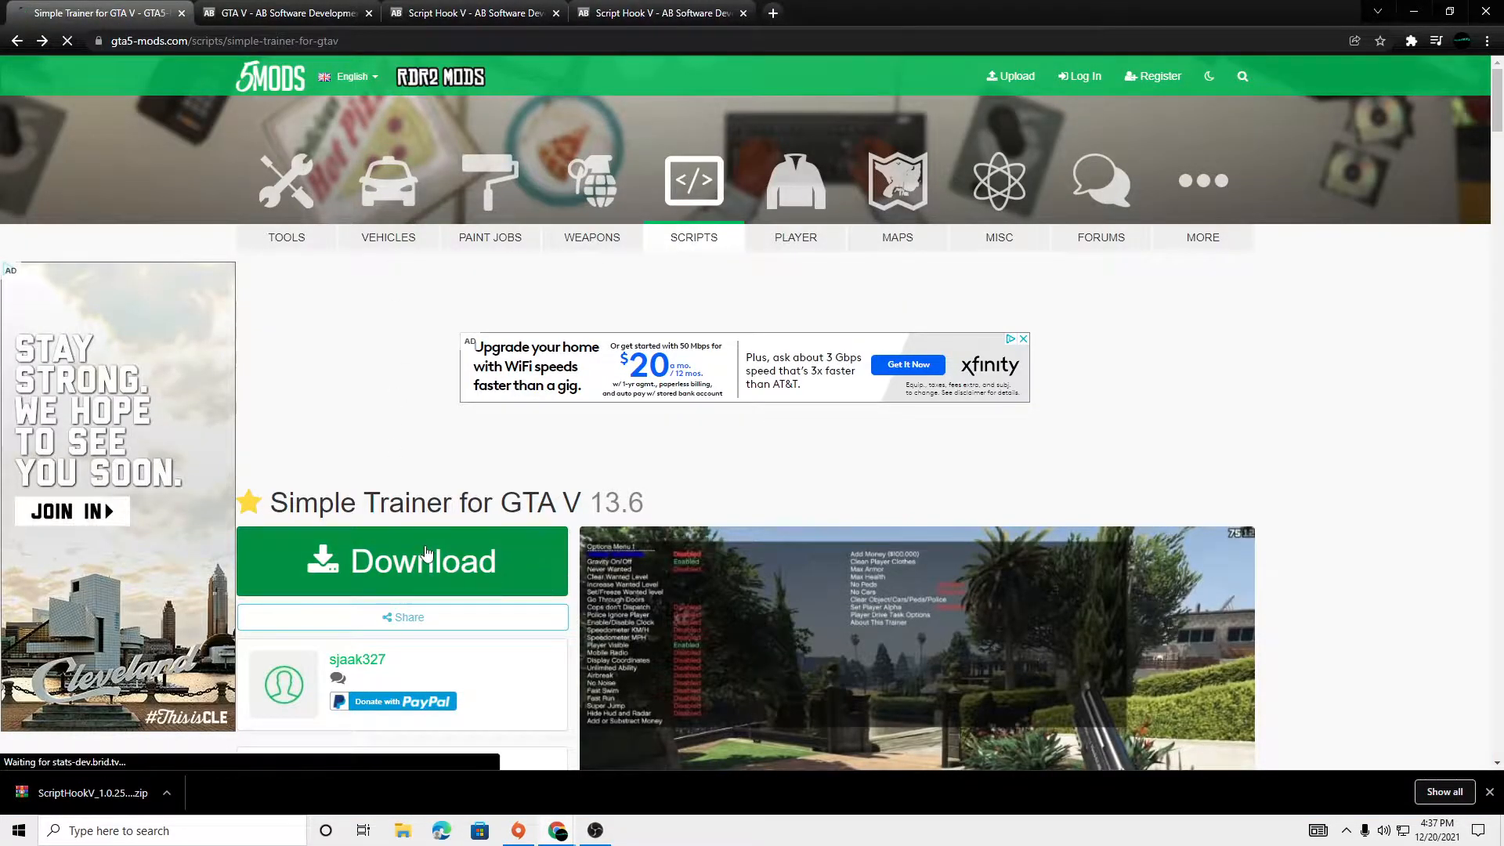
pyautogui.click(424, 561)
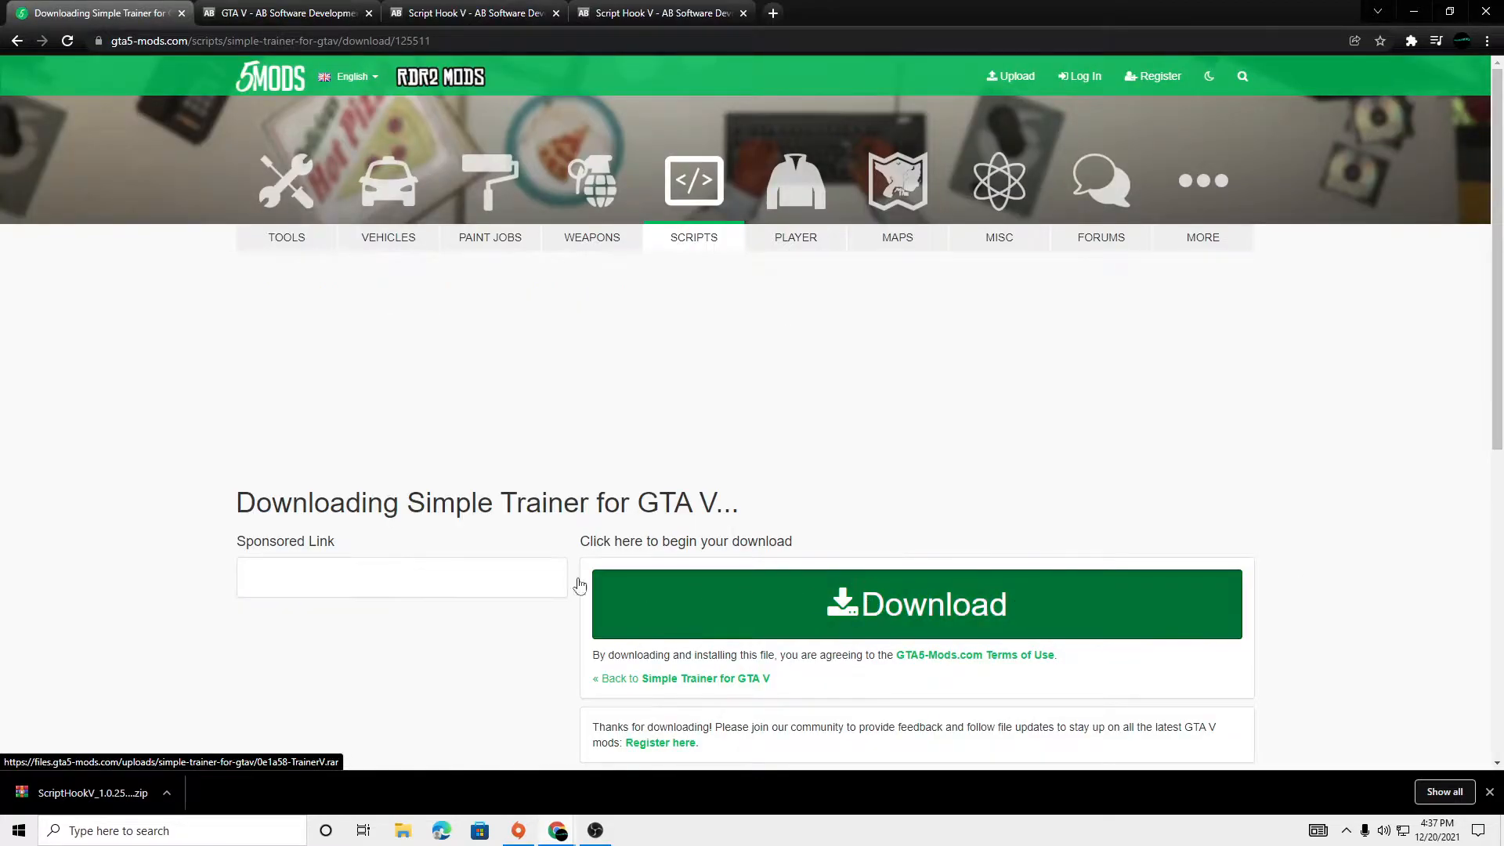
pyautogui.click(915, 604)
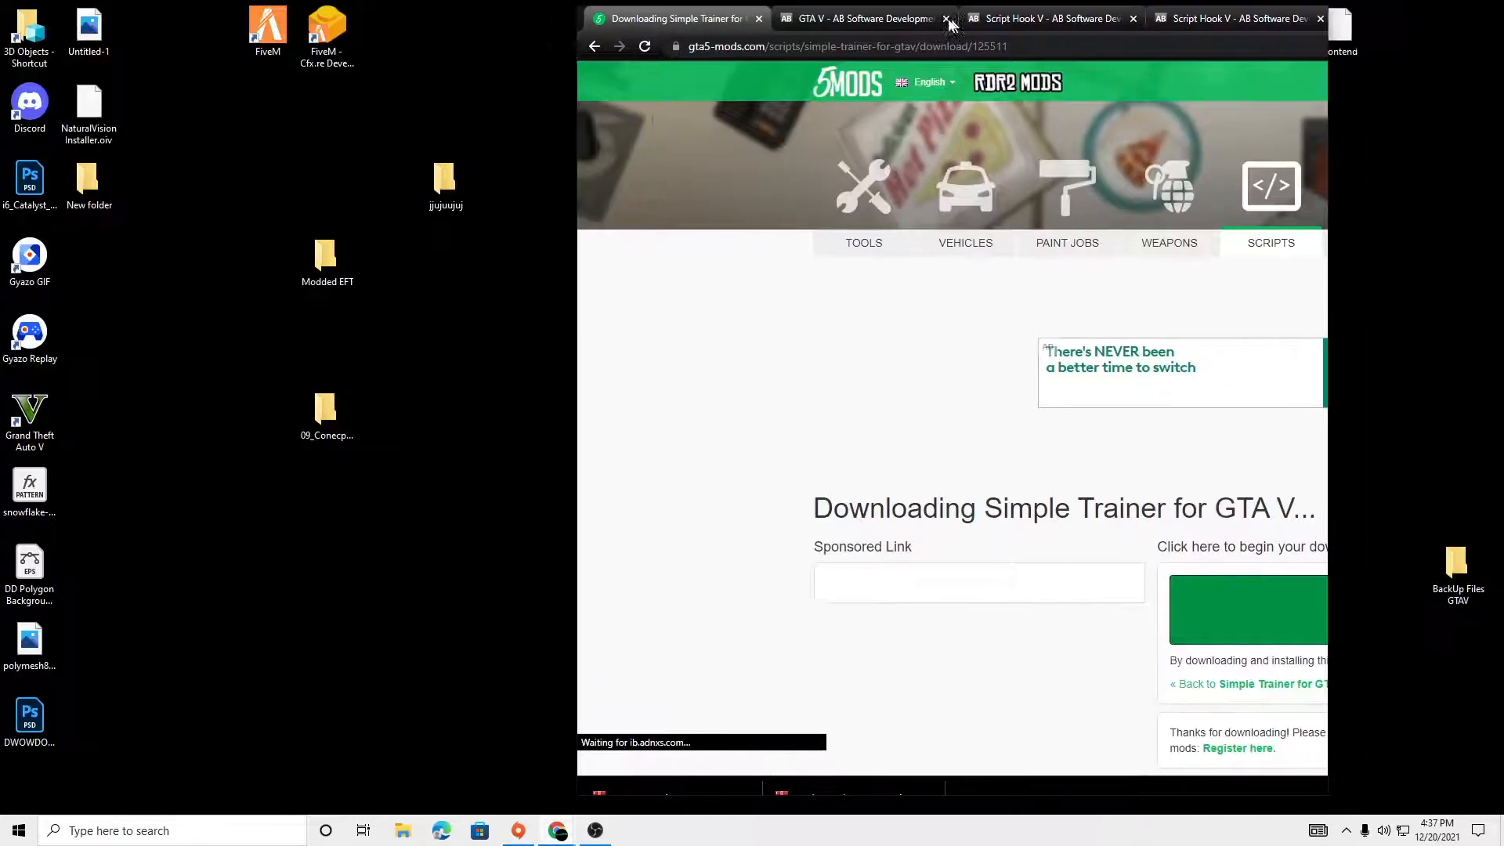
# - Search Windows for 'openIV' to launch OpenIV for GTA V
pyautogui.click(945, 18)
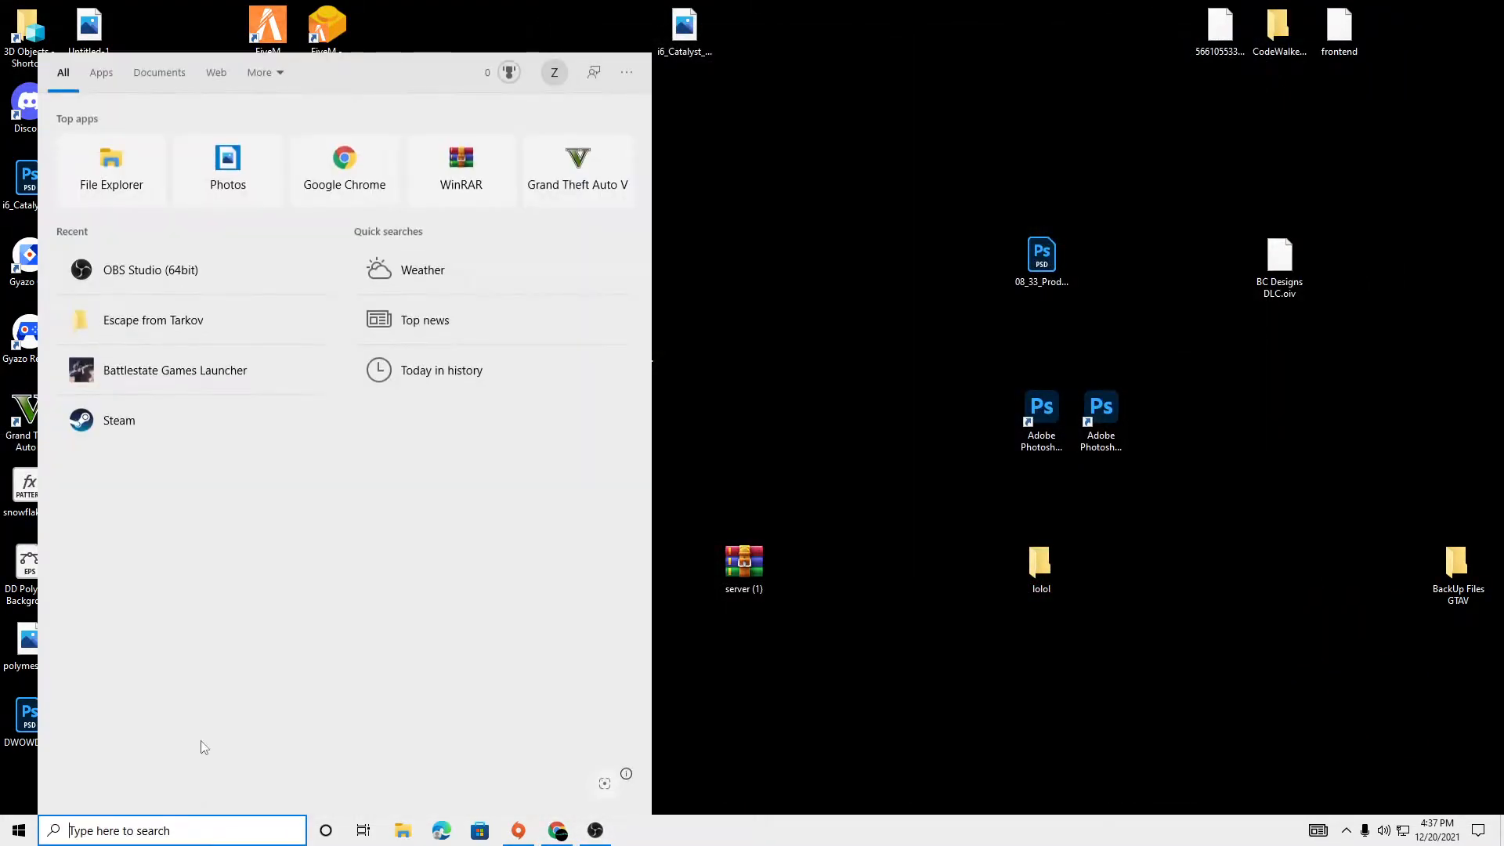
pyautogui.write('openIV')
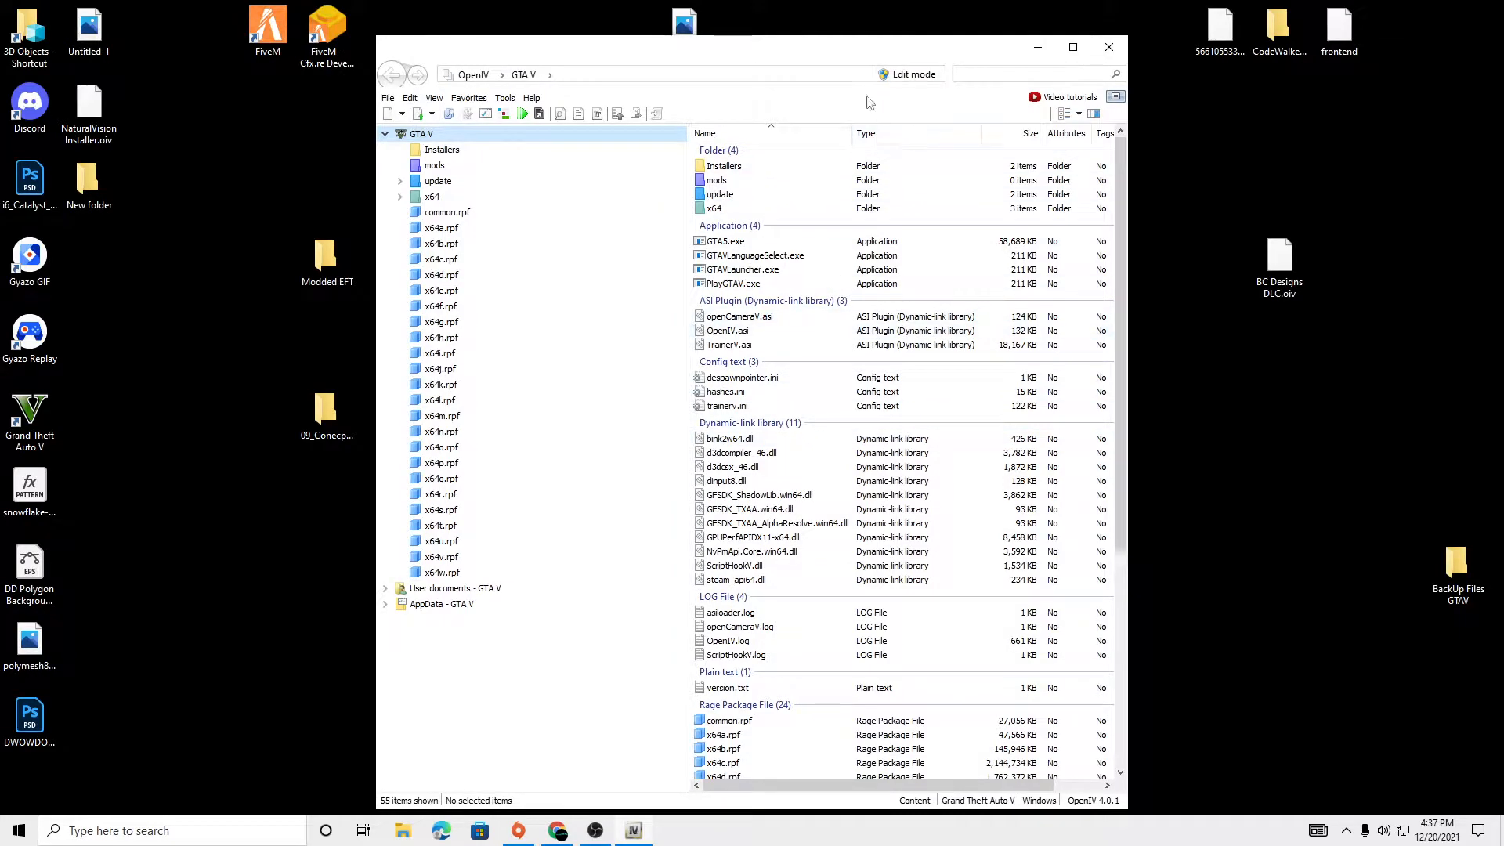
# - Enable OpenIV Edit mode, confirm the warning, and nudge the window right
pyautogui.click(912, 75)
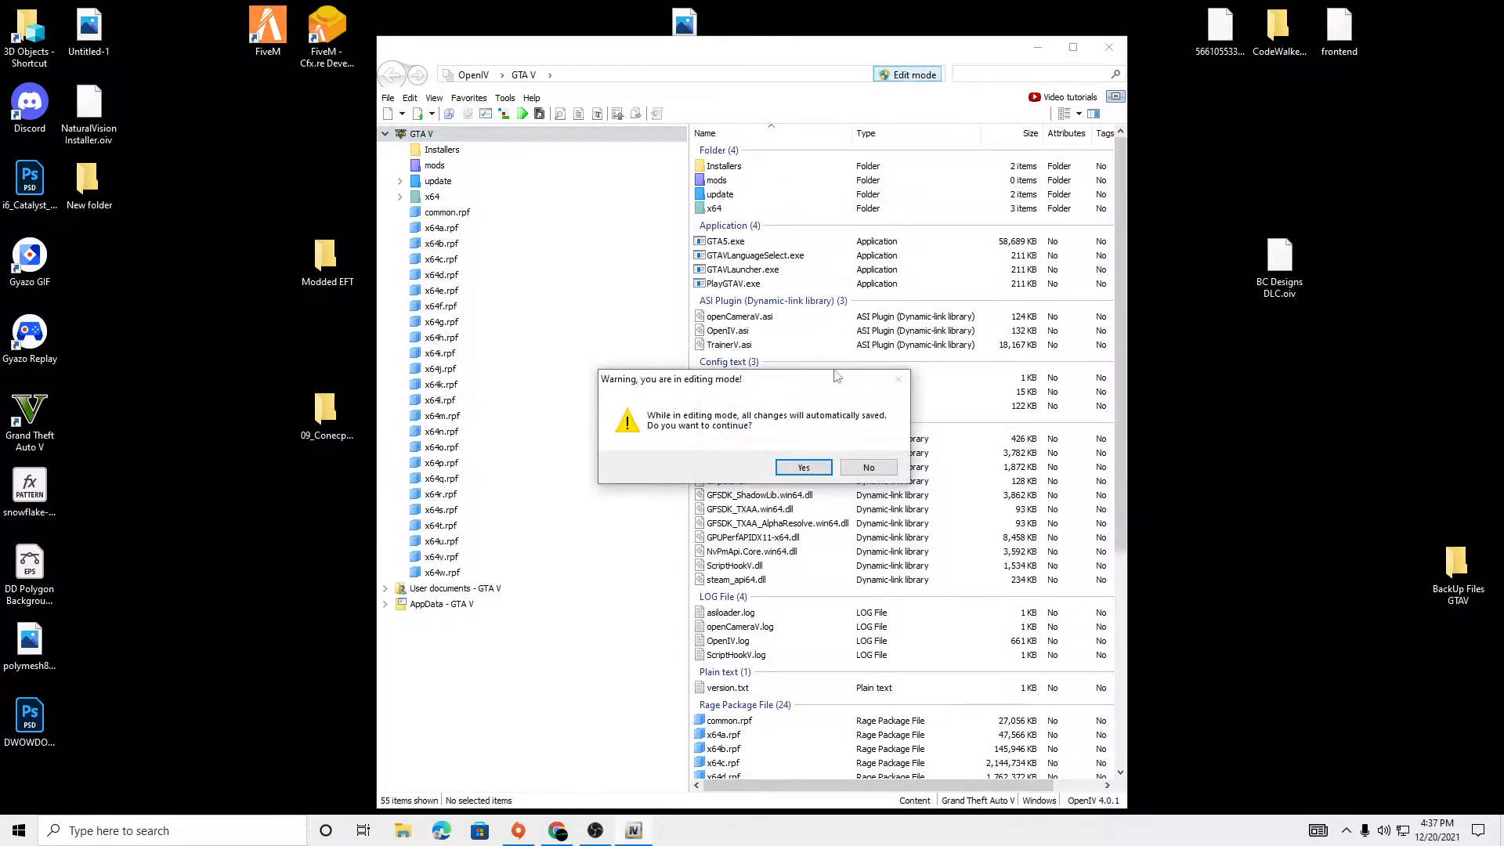
pyautogui.click(803, 467)
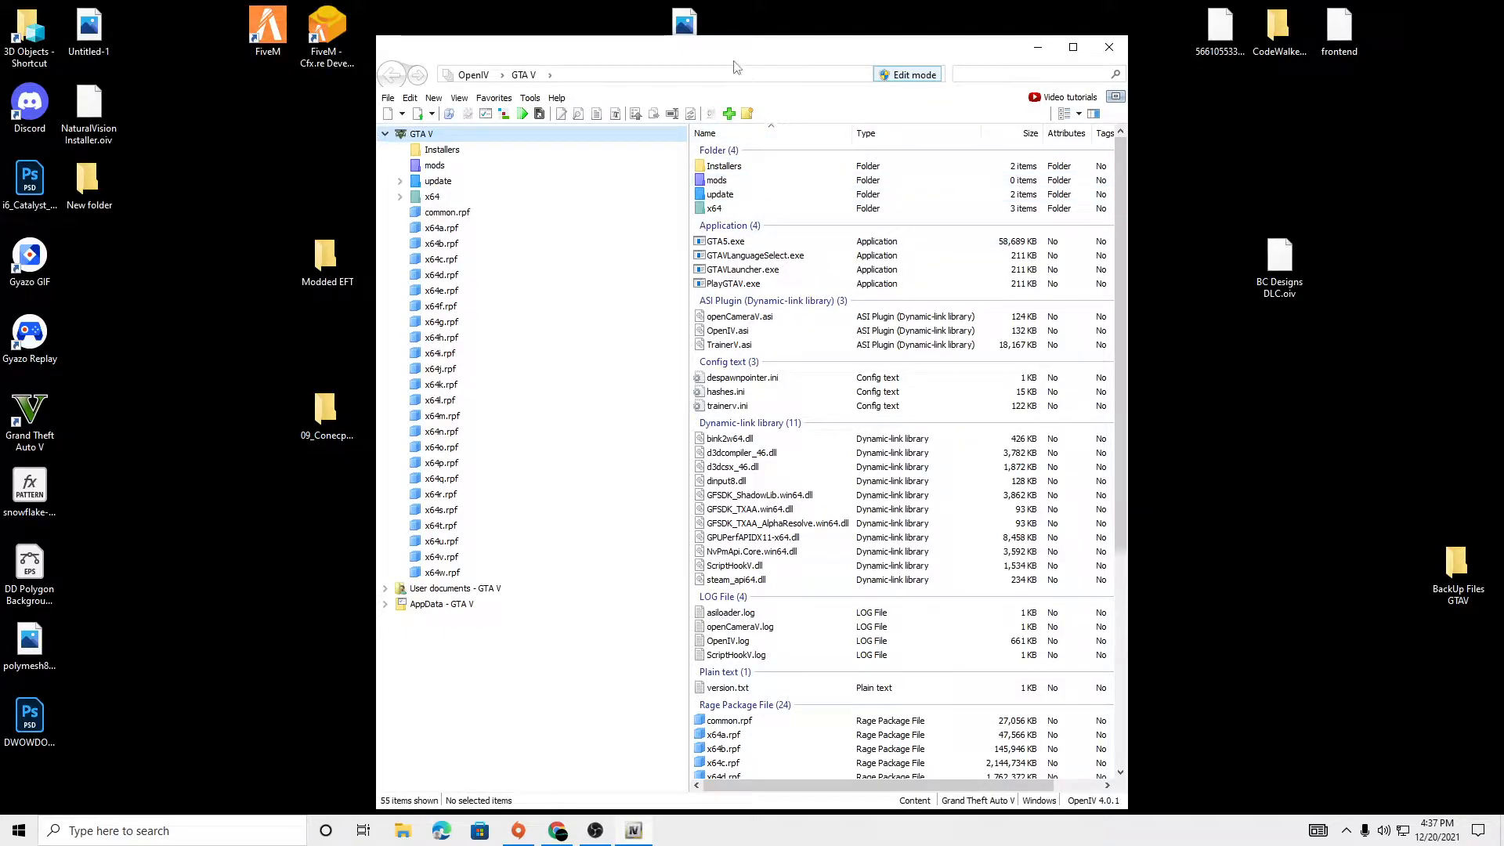
pyautogui.moveTo(733, 67); pyautogui.dragTo(782, 68)
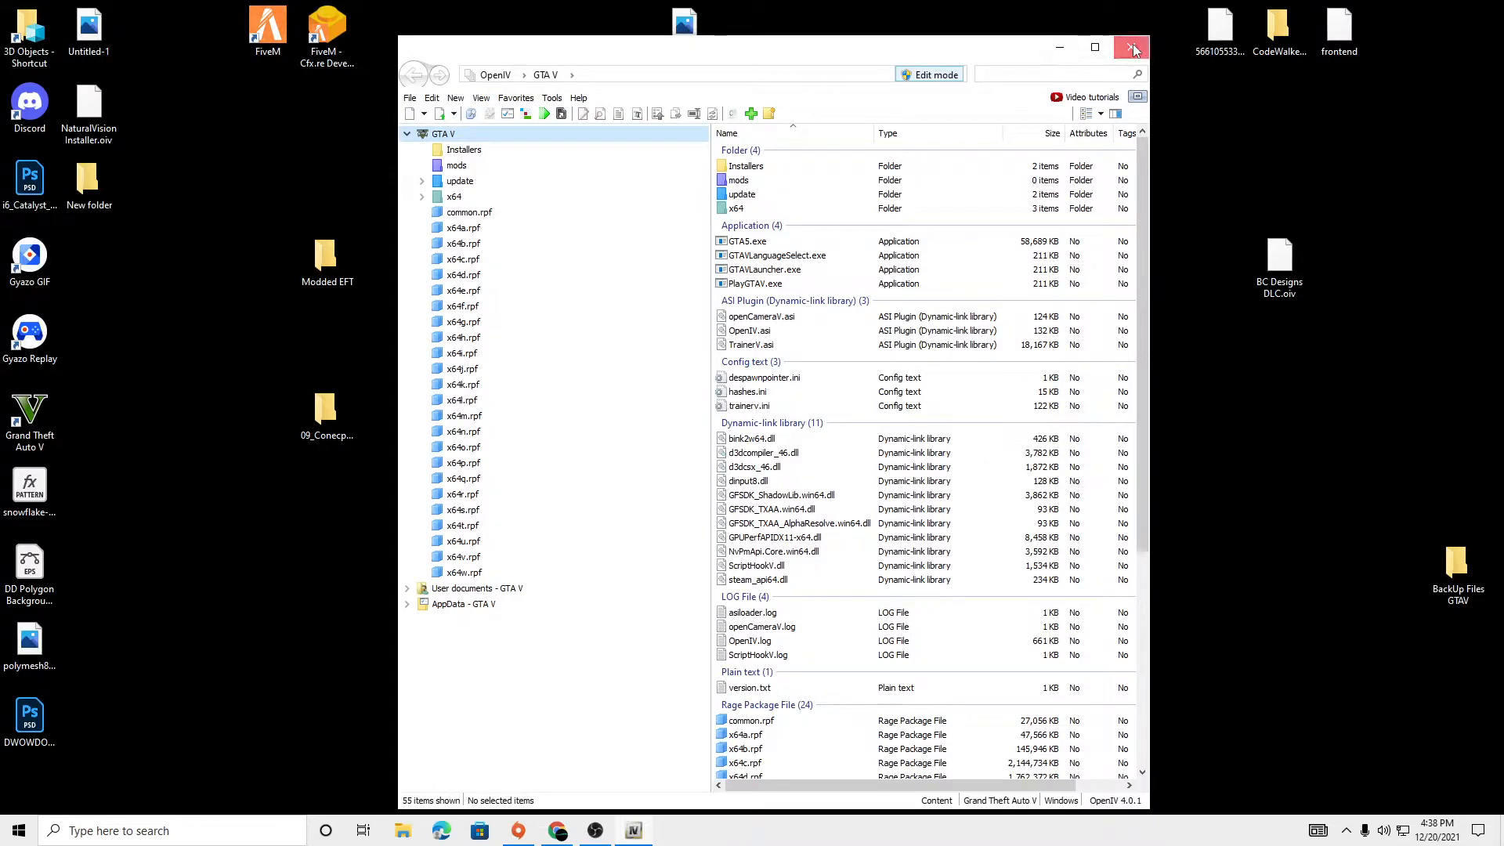
# - Close OpenIV and search Windows for 'Snipping Tool'
pyautogui.click(1130, 47)
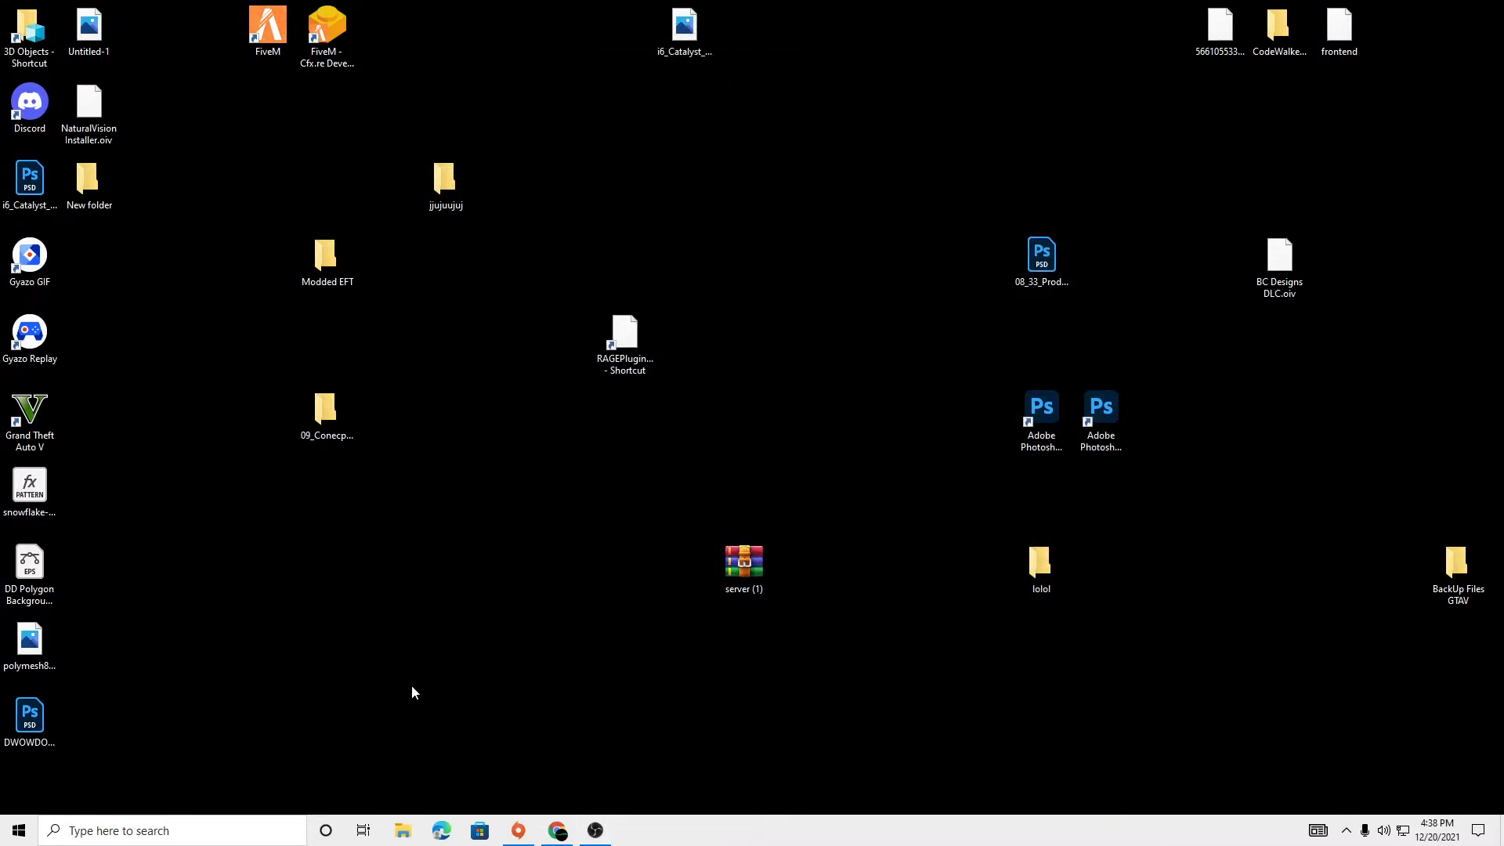
pyautogui.click(402, 830)
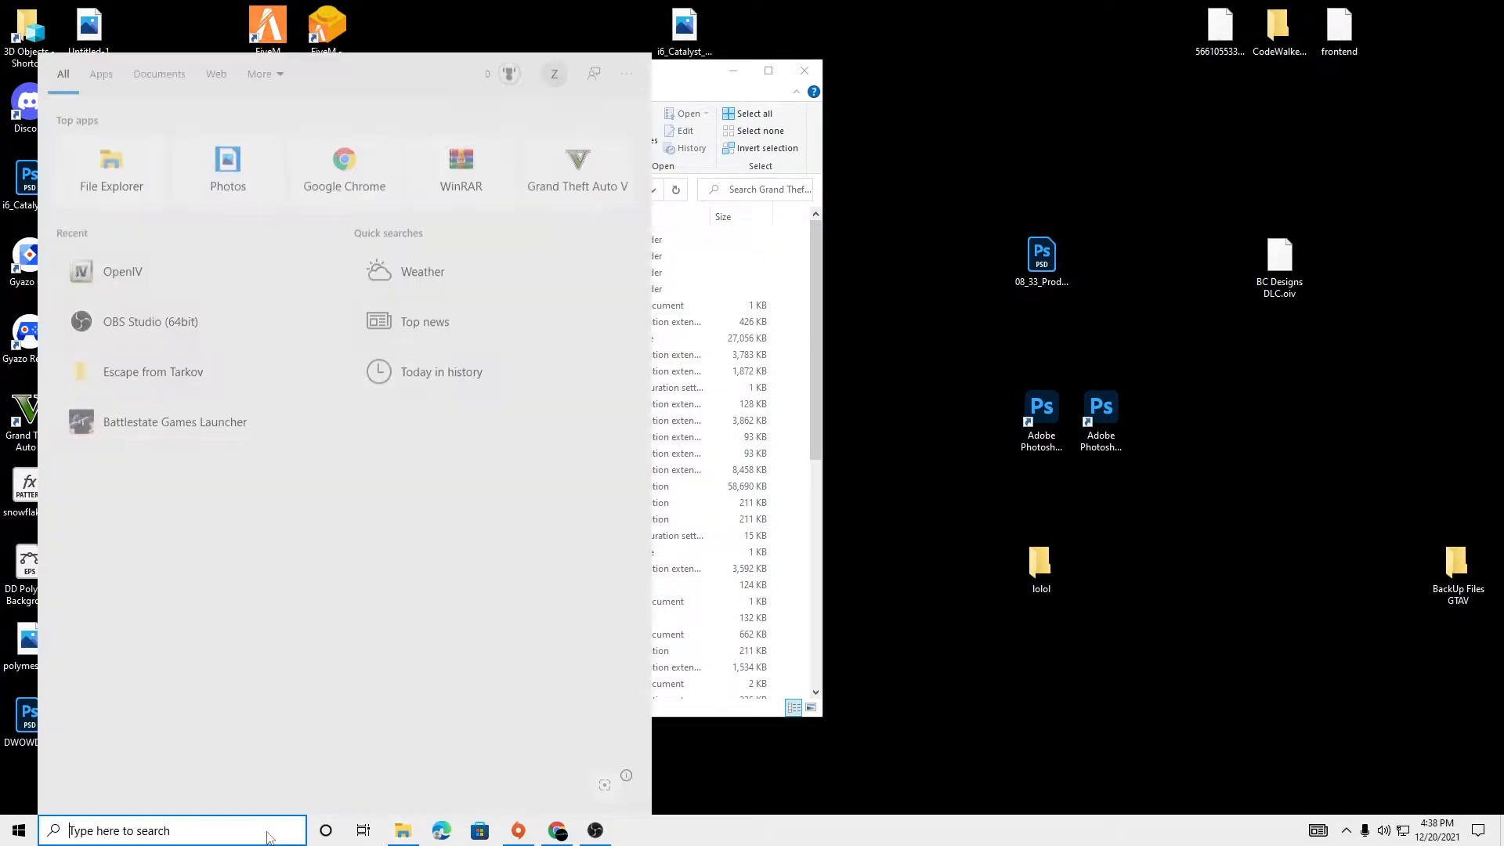
pyautogui.write('Snipping Tool')
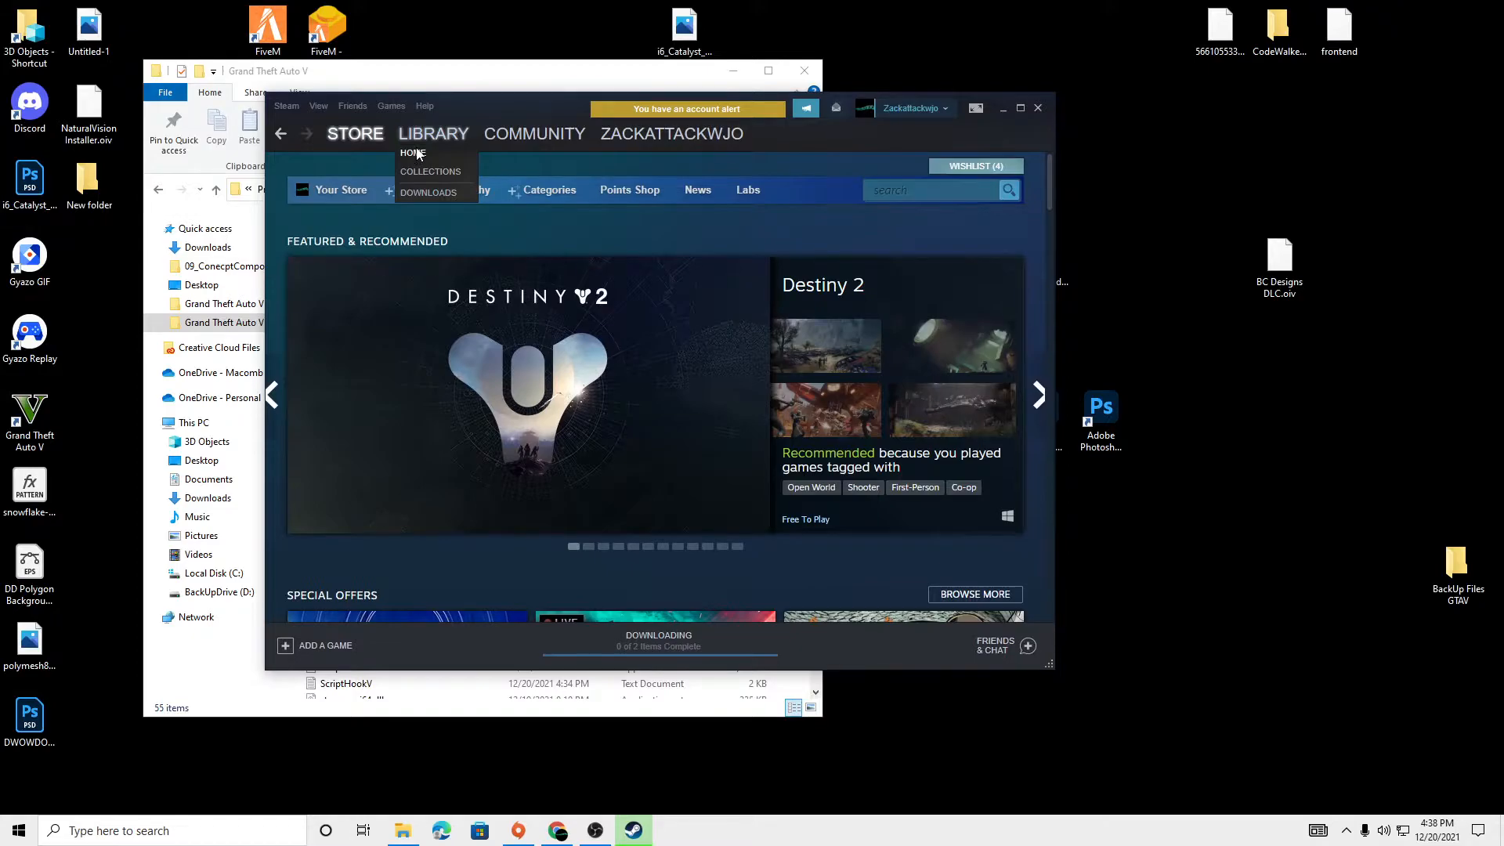
# - Browse Grand Theft Auto V's local files from its Steam Properties
pyautogui.click(411, 154)
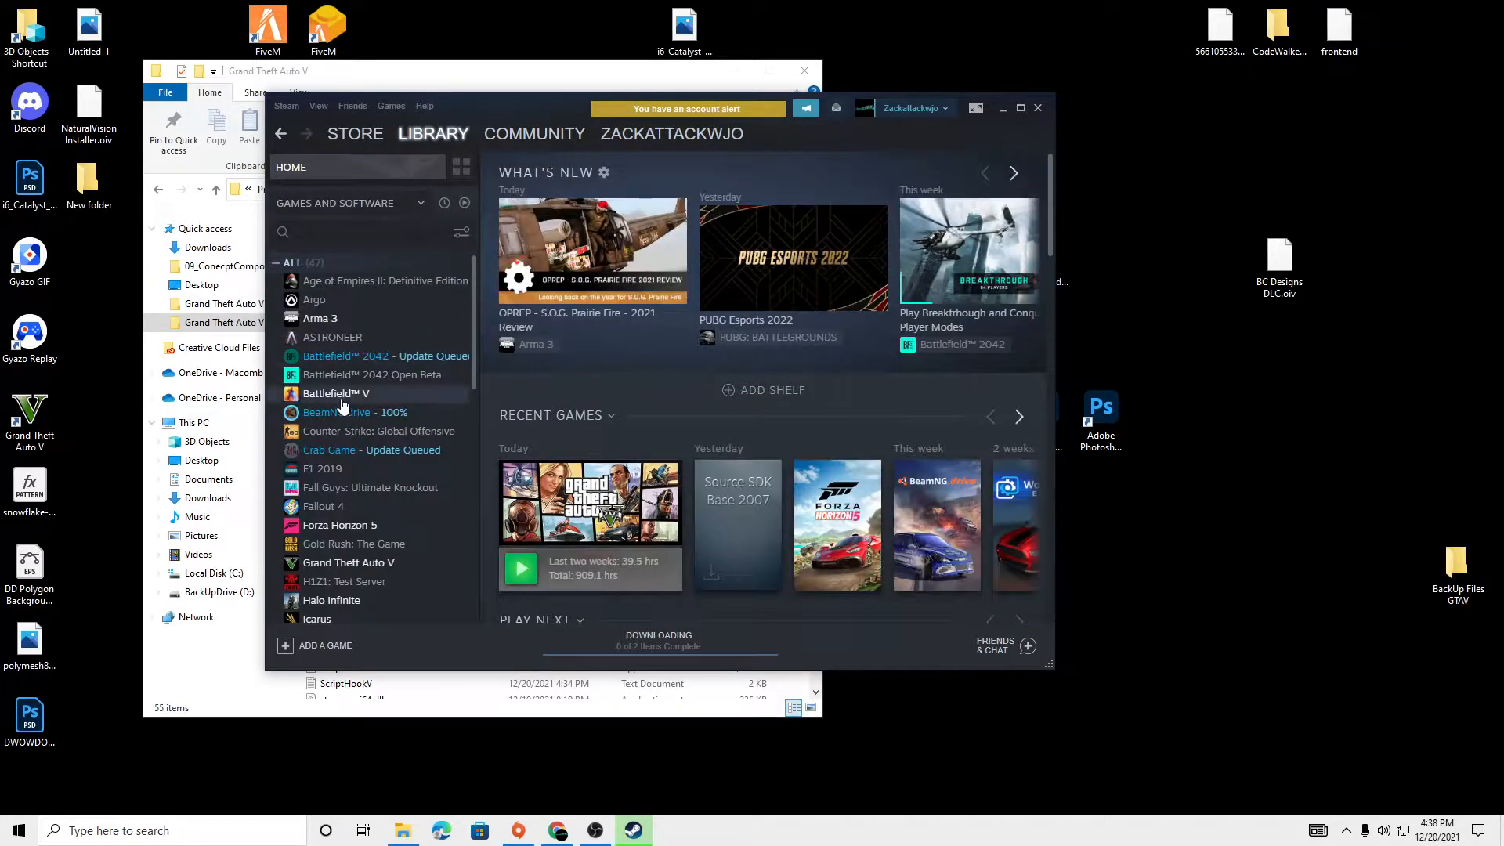
pyautogui.moveTo(393, 575)
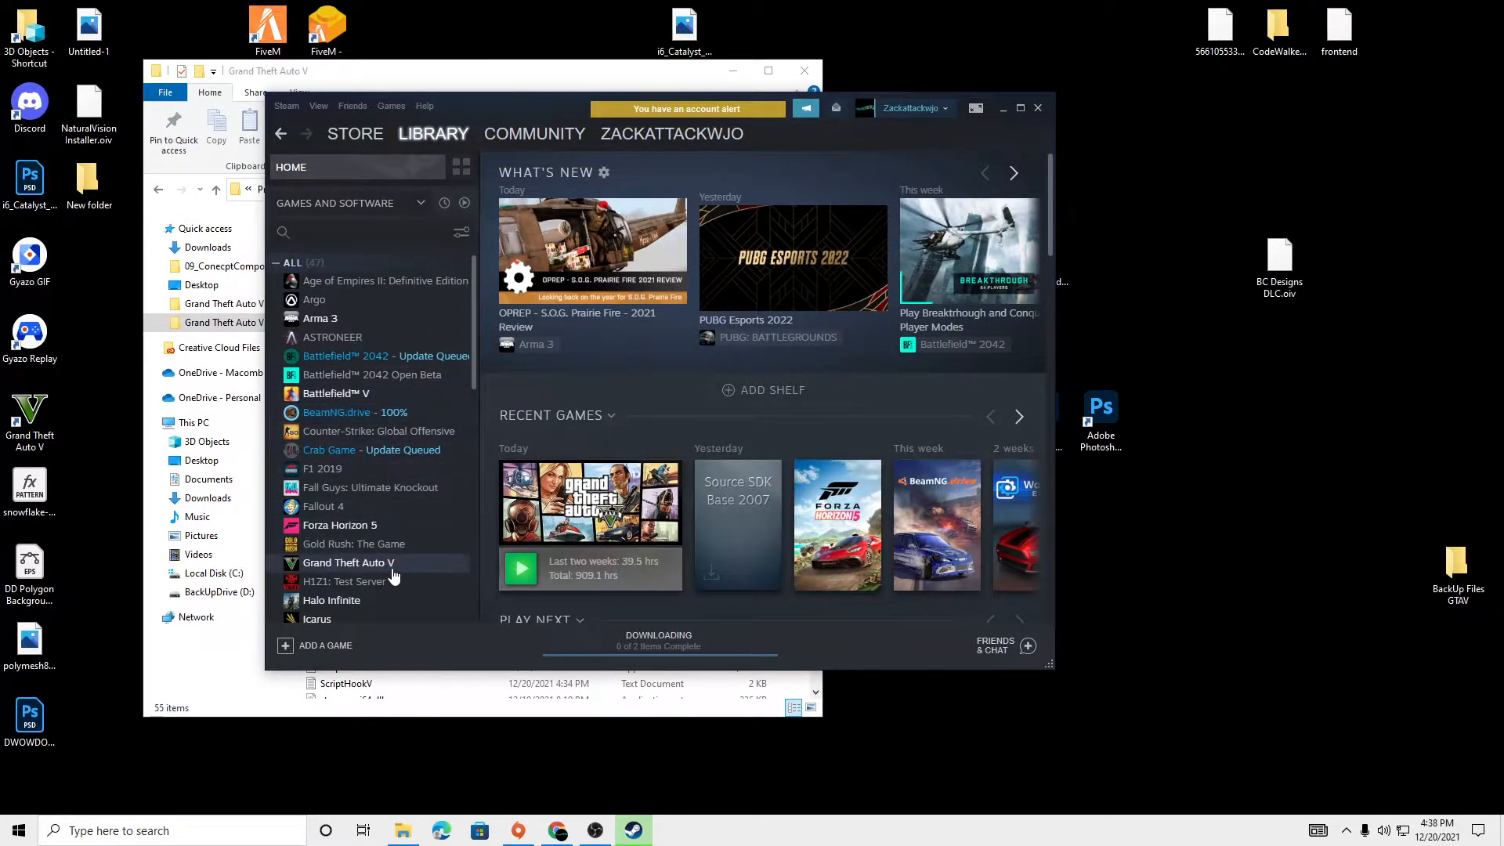
pyautogui.click(347, 562)
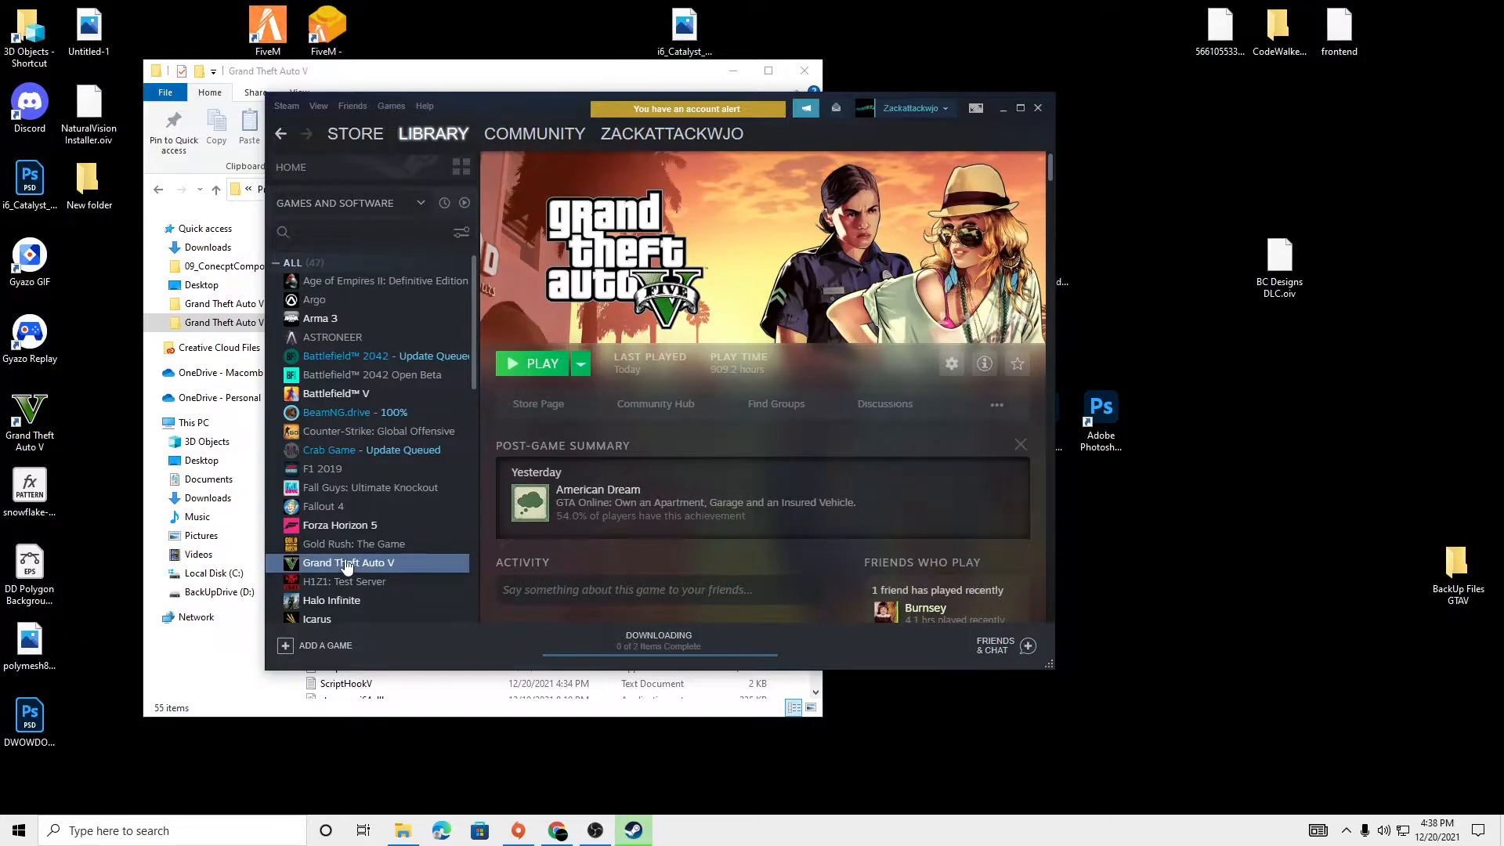
pyautogui.rightClick(347, 562)
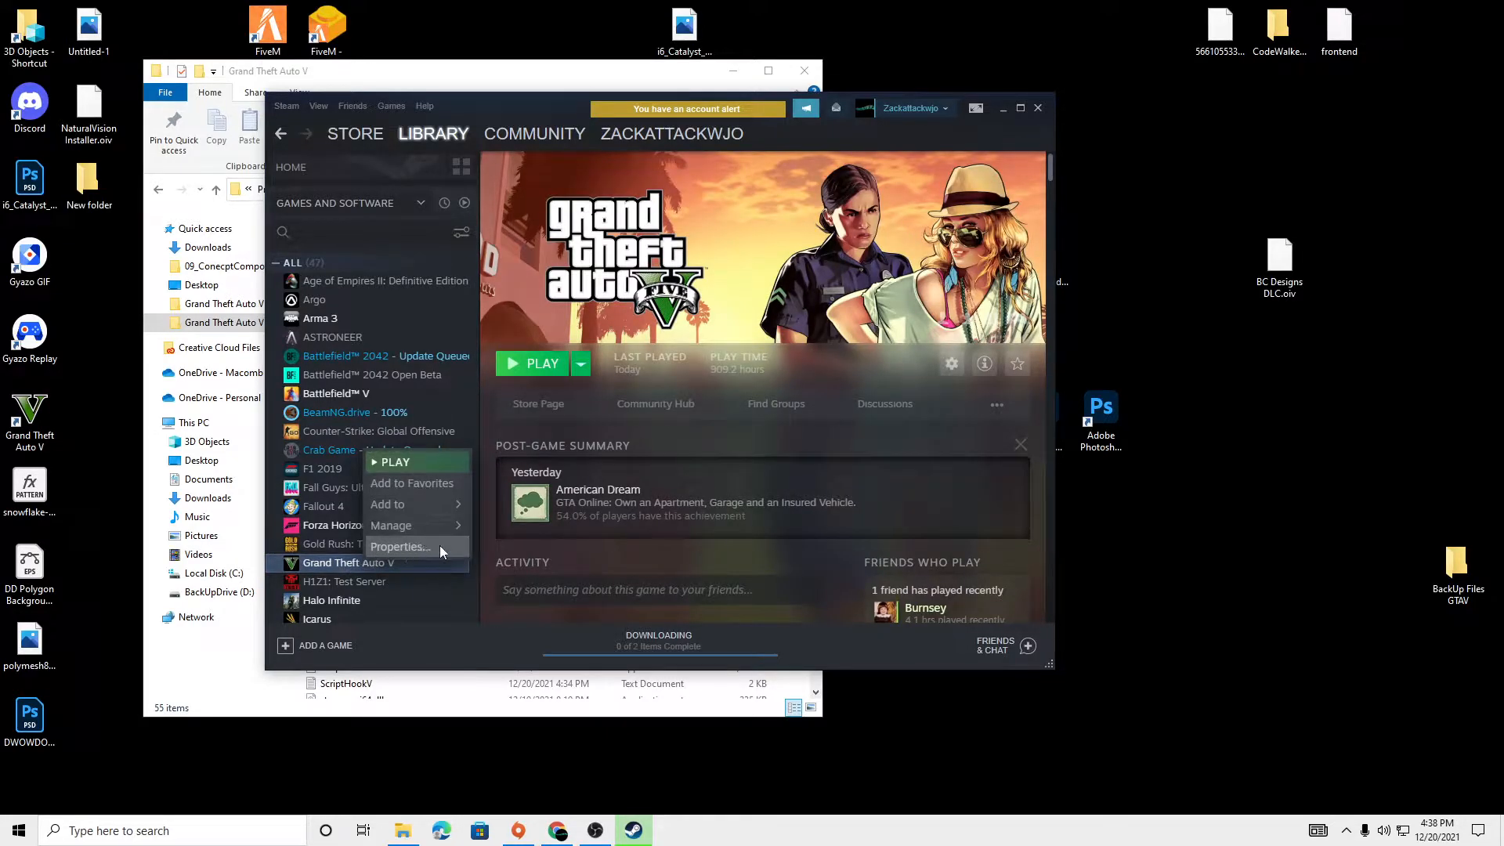
pyautogui.click(400, 547)
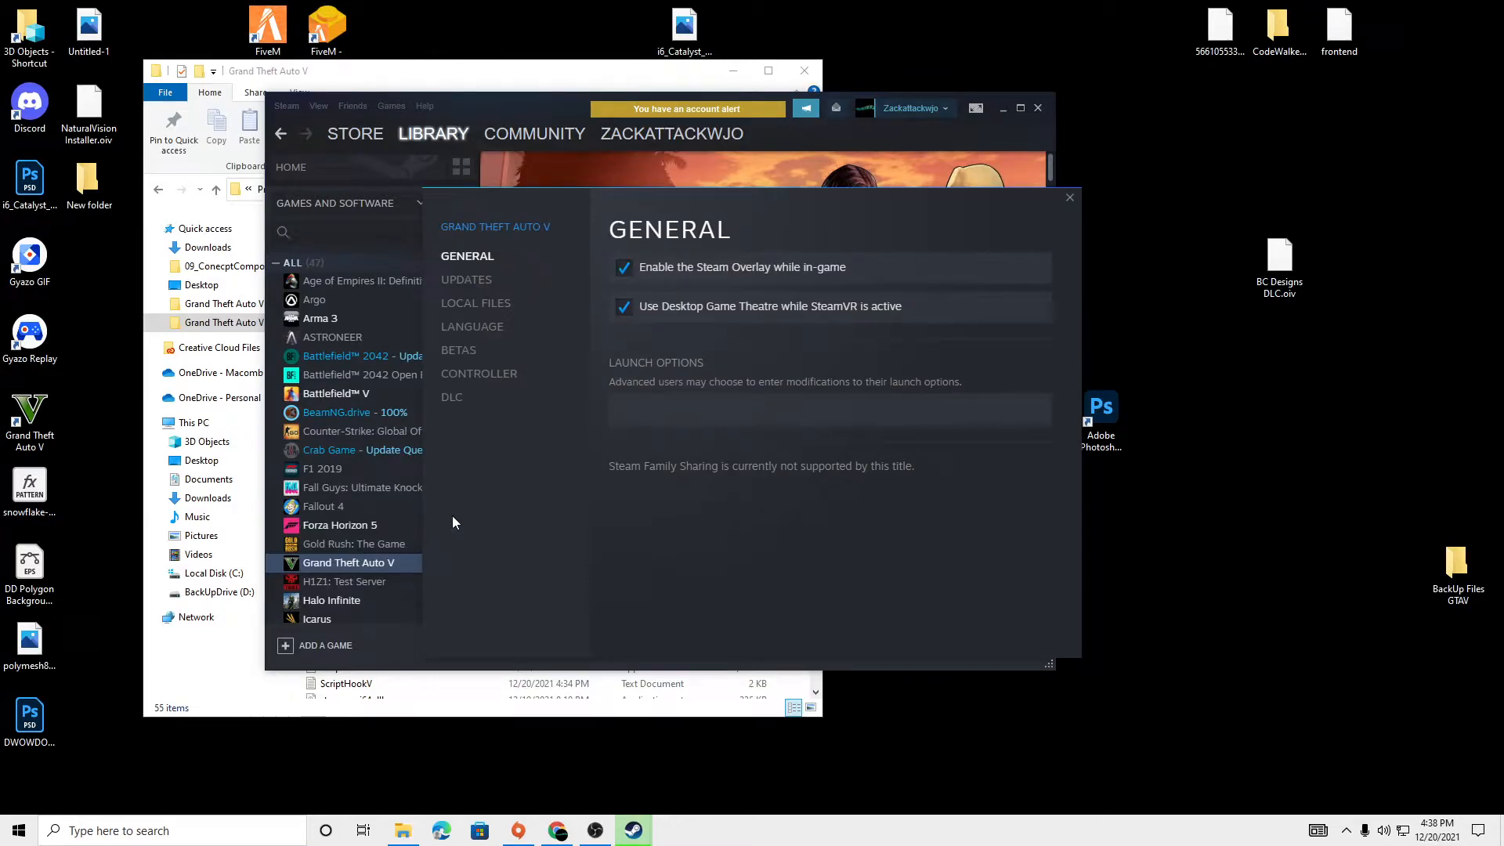
pyautogui.moveTo(491, 309)
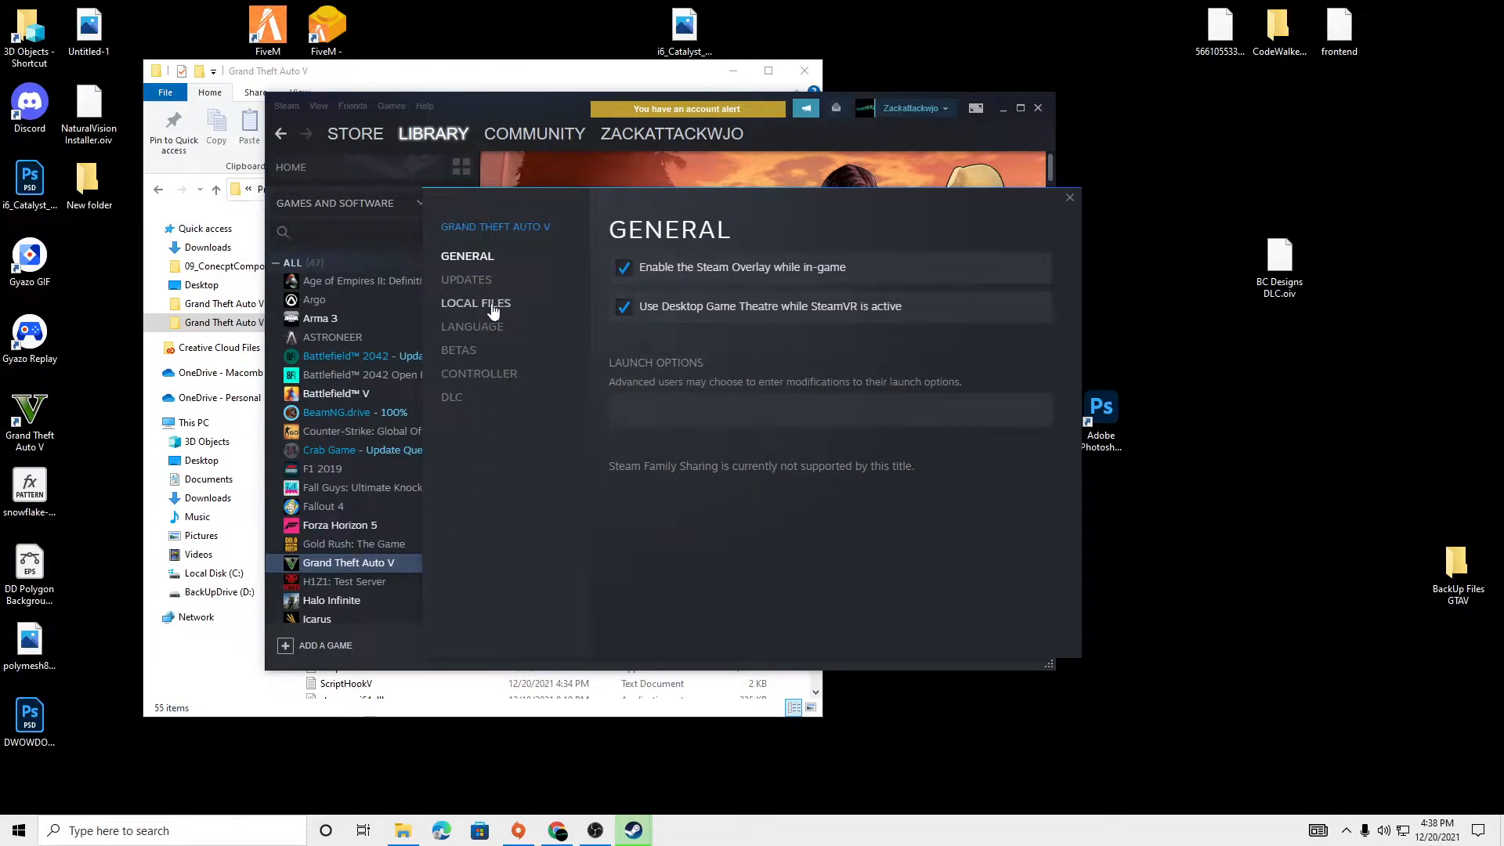
pyautogui.click(476, 303)
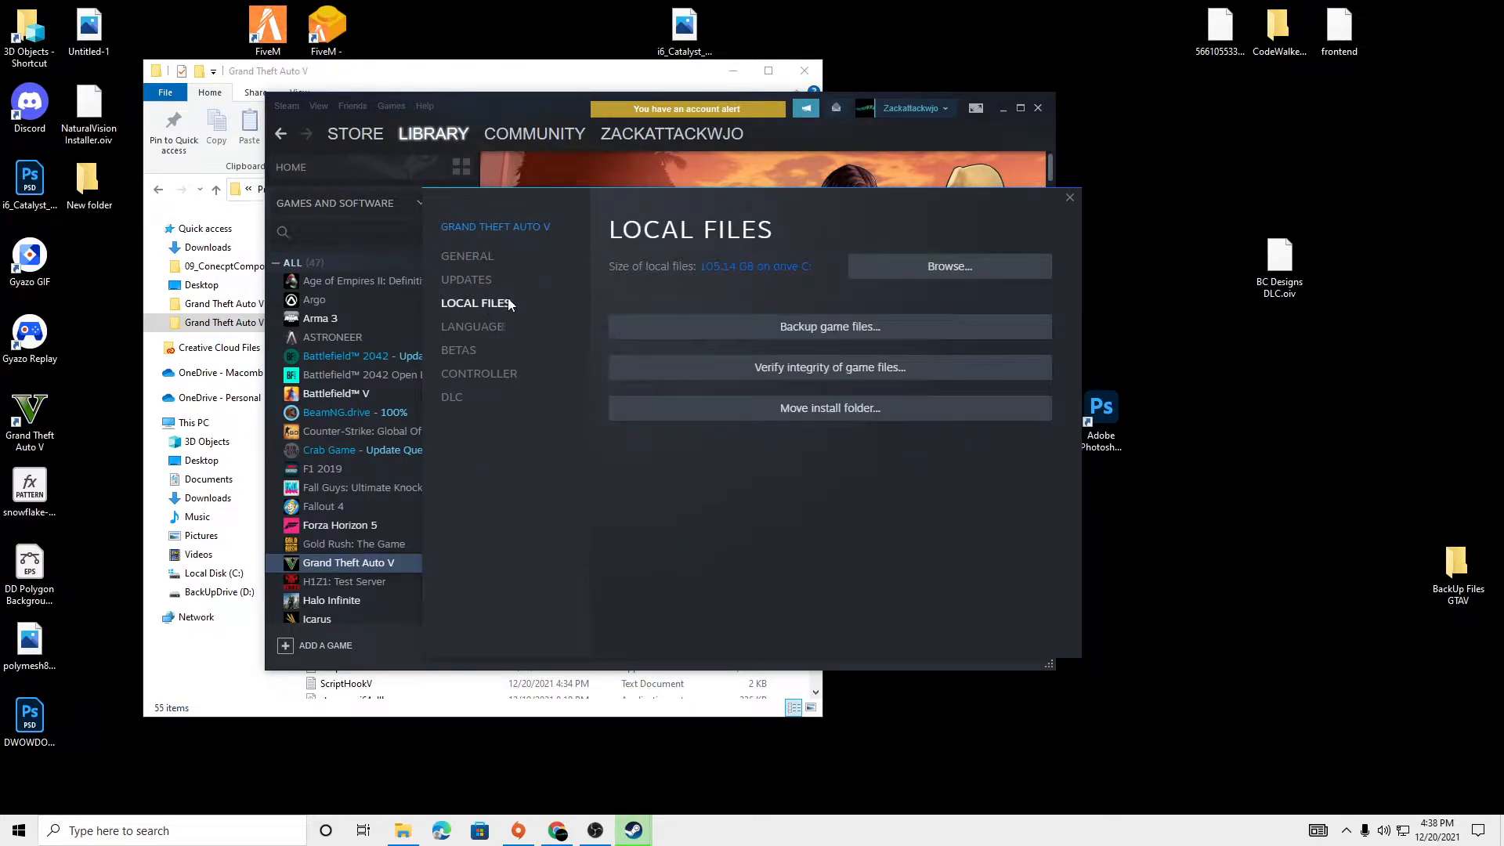
pyautogui.click(949, 266)
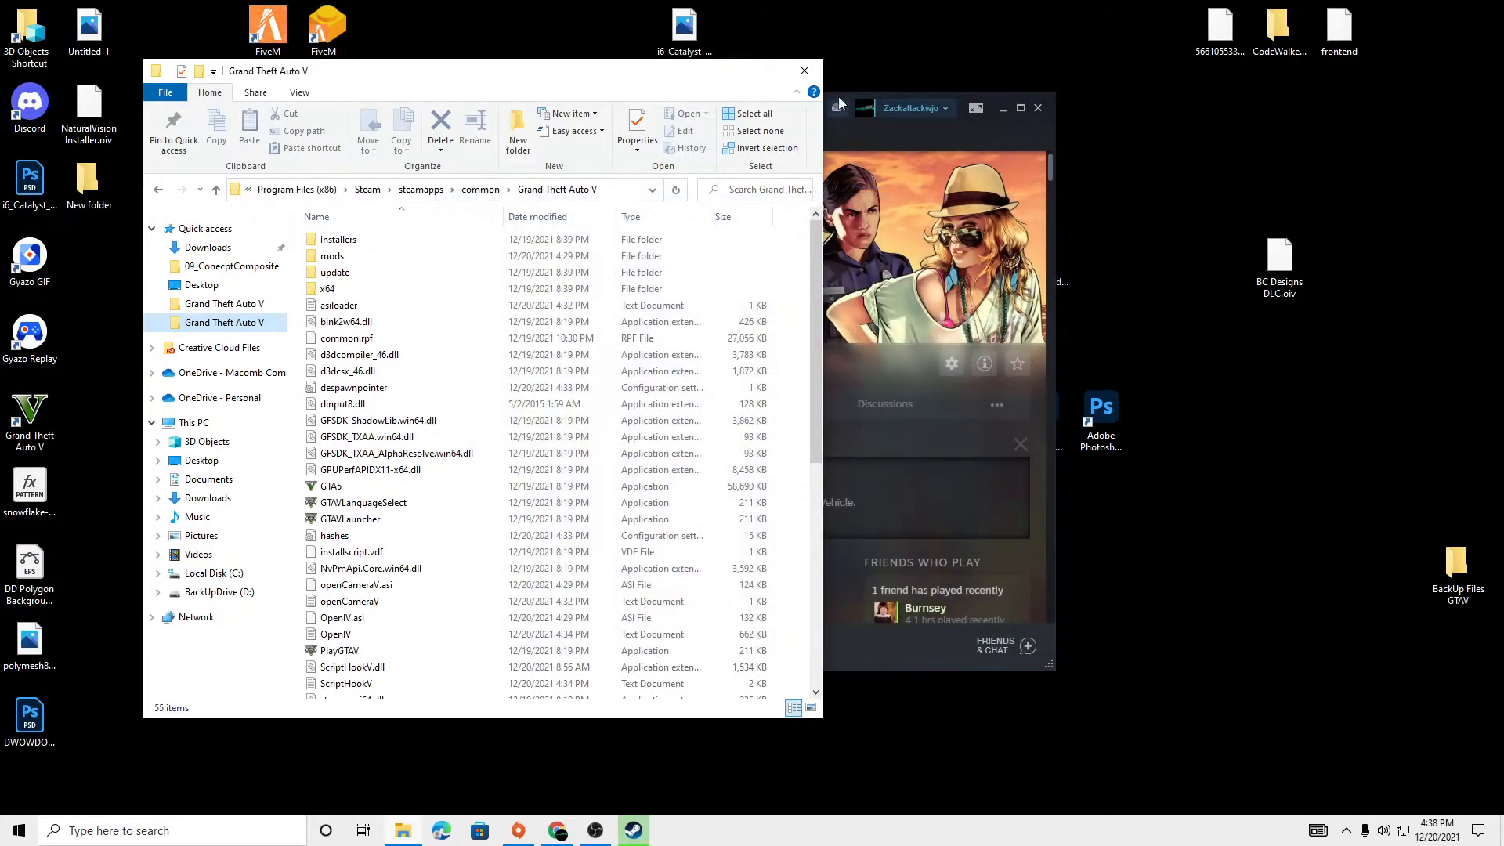
# - Open Downloads in a second File Explorer window and open the ScriptHookV zip
pyautogui.click(803, 70)
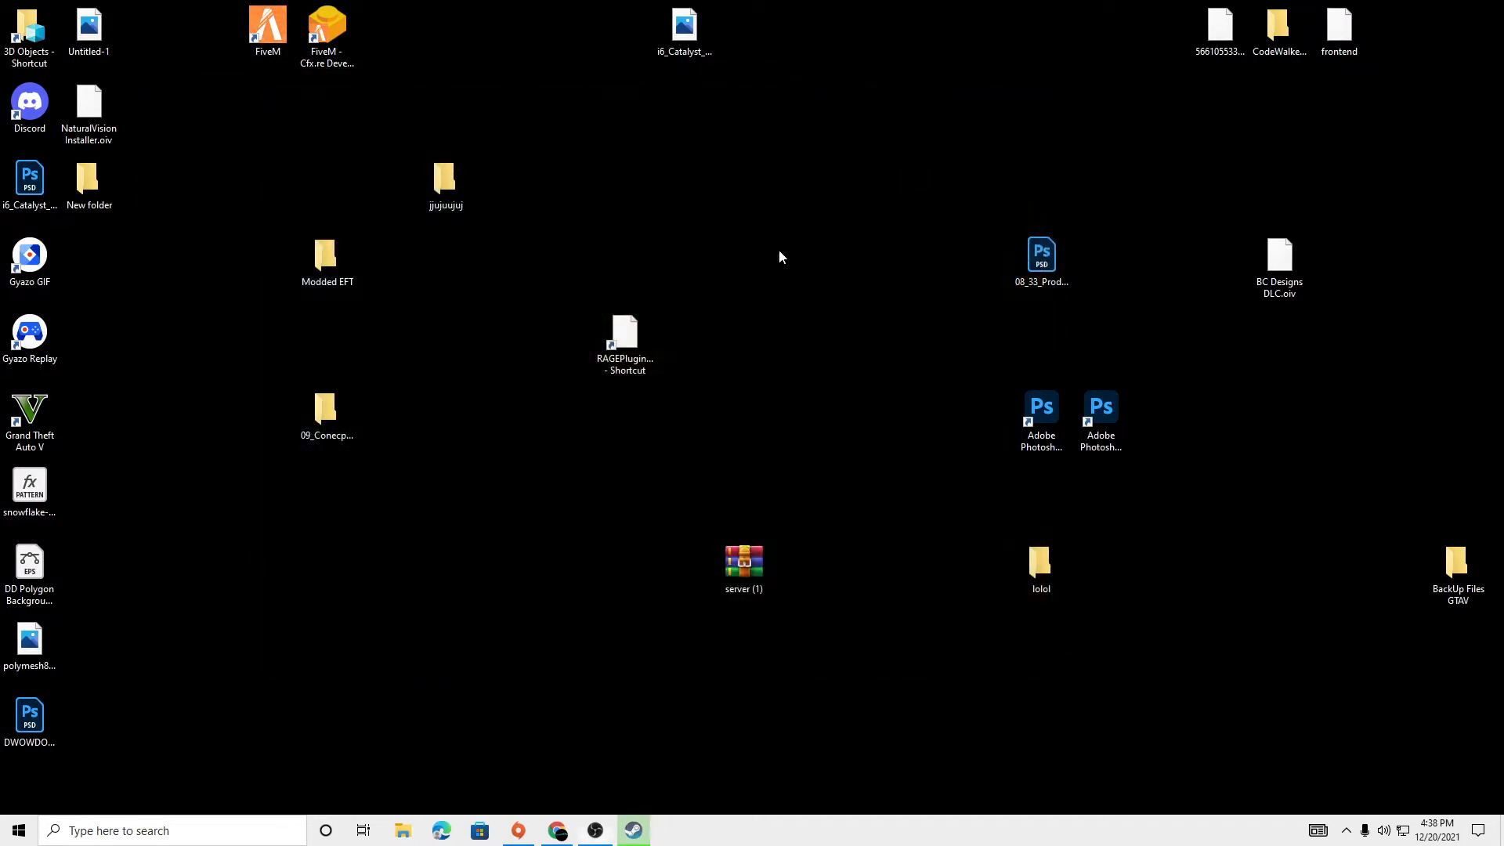
pyautogui.click(403, 830)
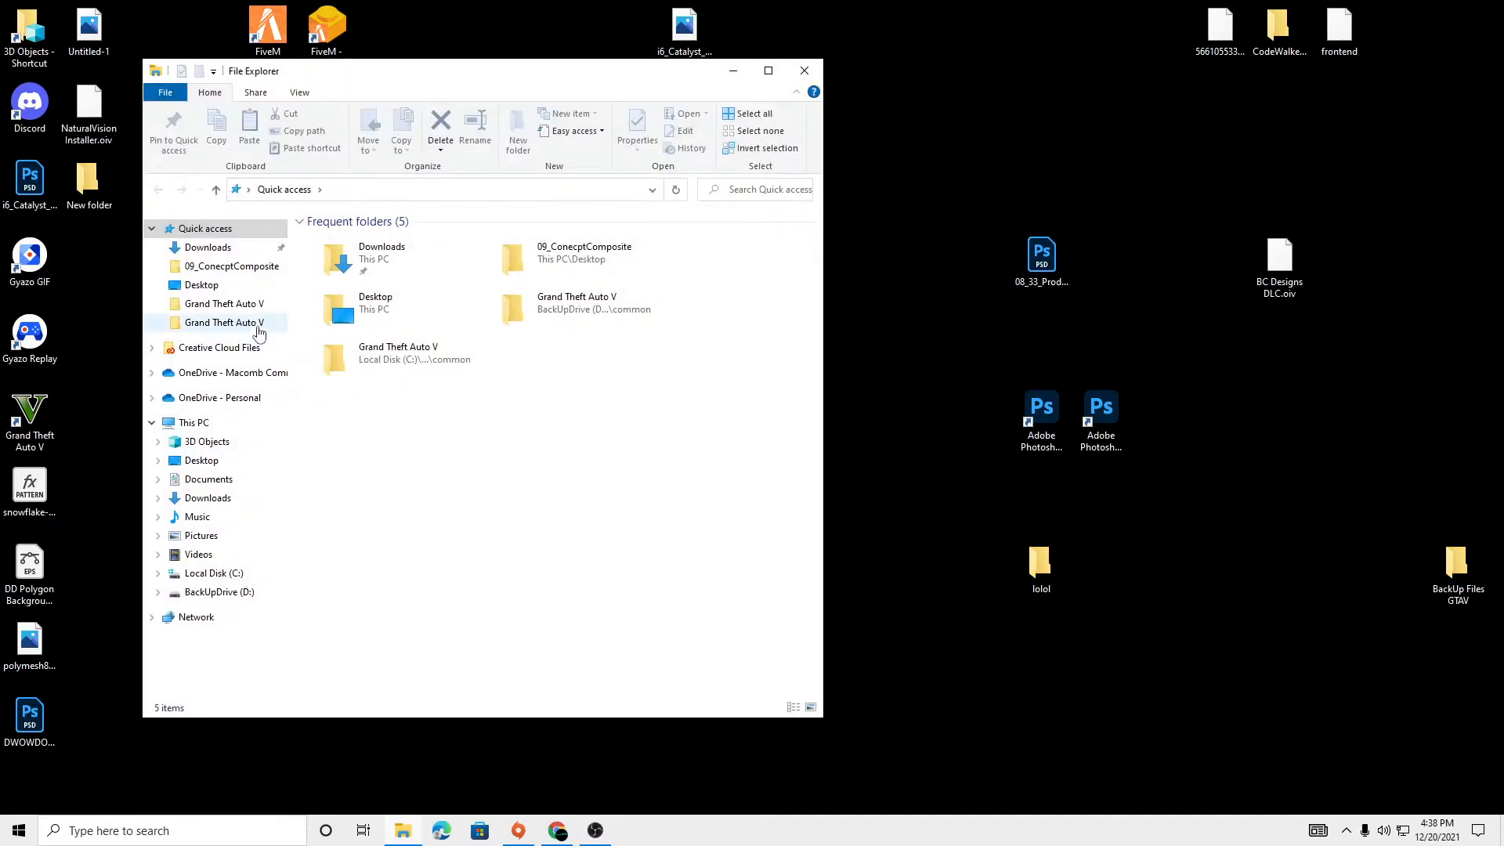
pyautogui.doubleClick(224, 322)
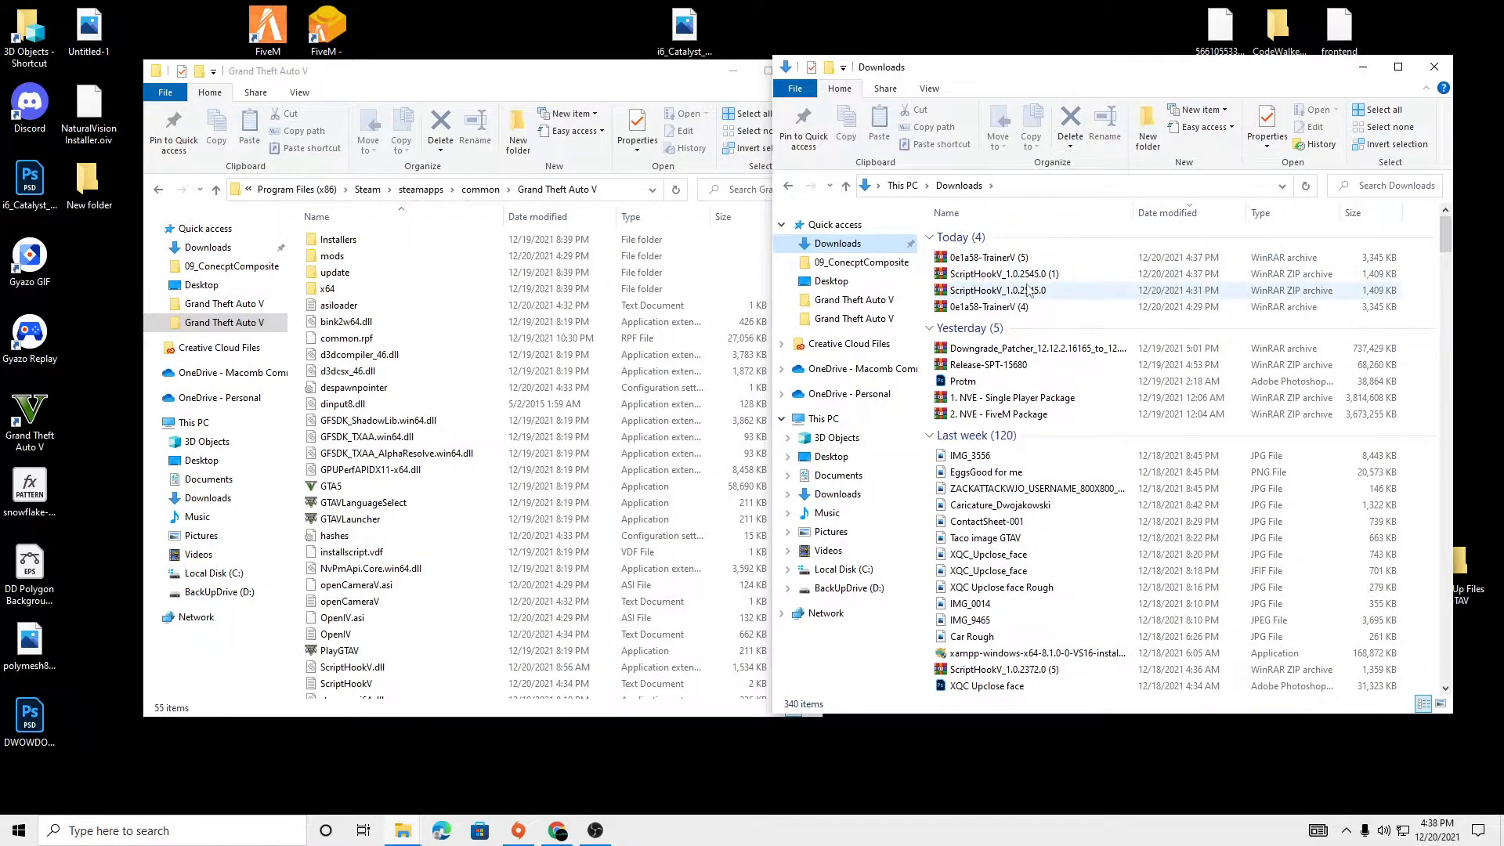
pyautogui.doubleClick(996, 290)
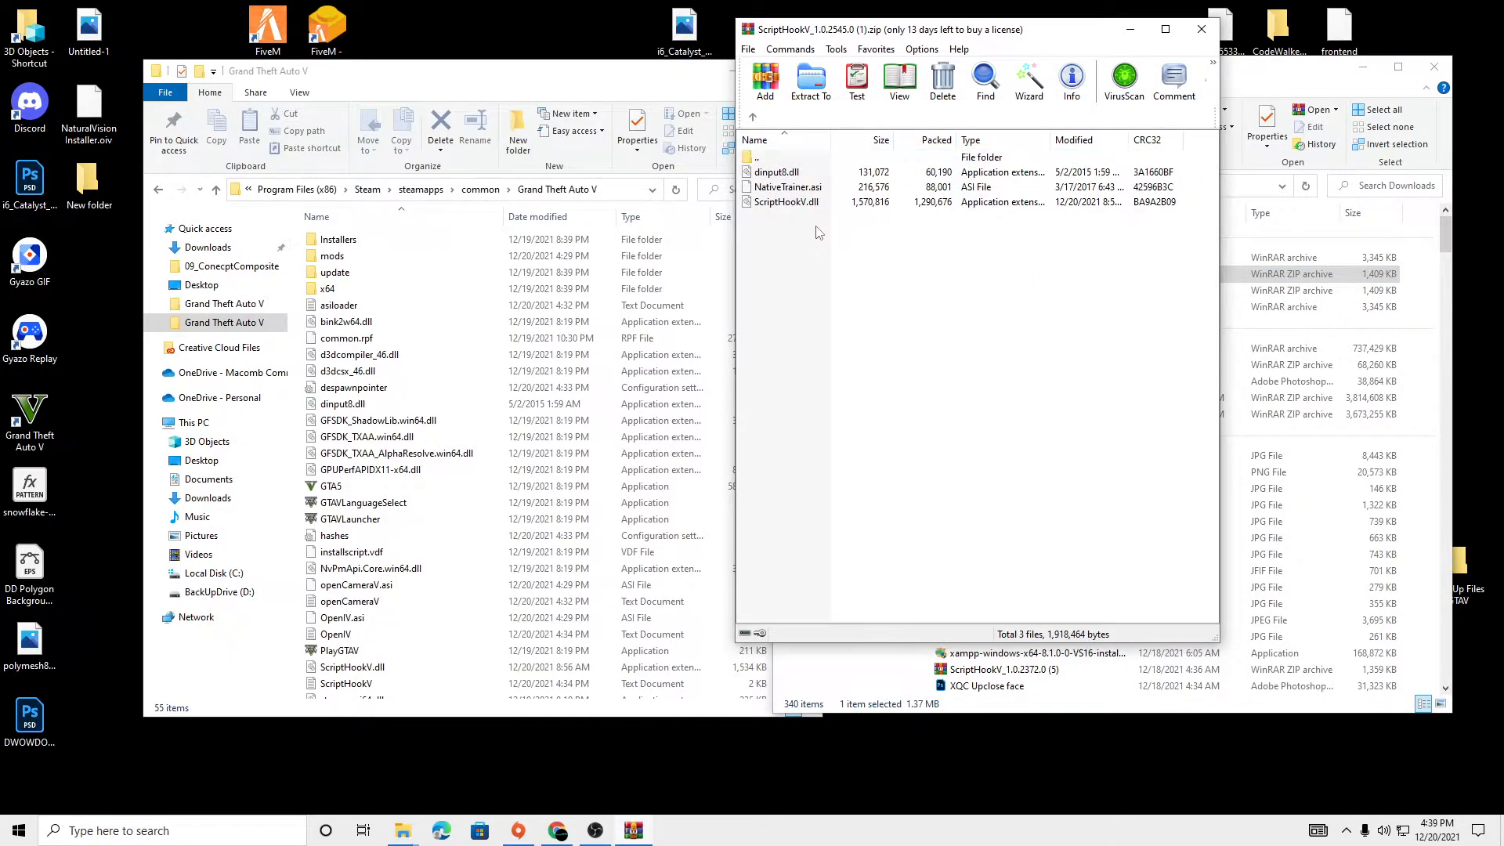
# - Copy dinput8.dll and ScriptHookV.dll into the GTA V folder, replacing the file, and close WinRAR
pyautogui.click(787, 202)
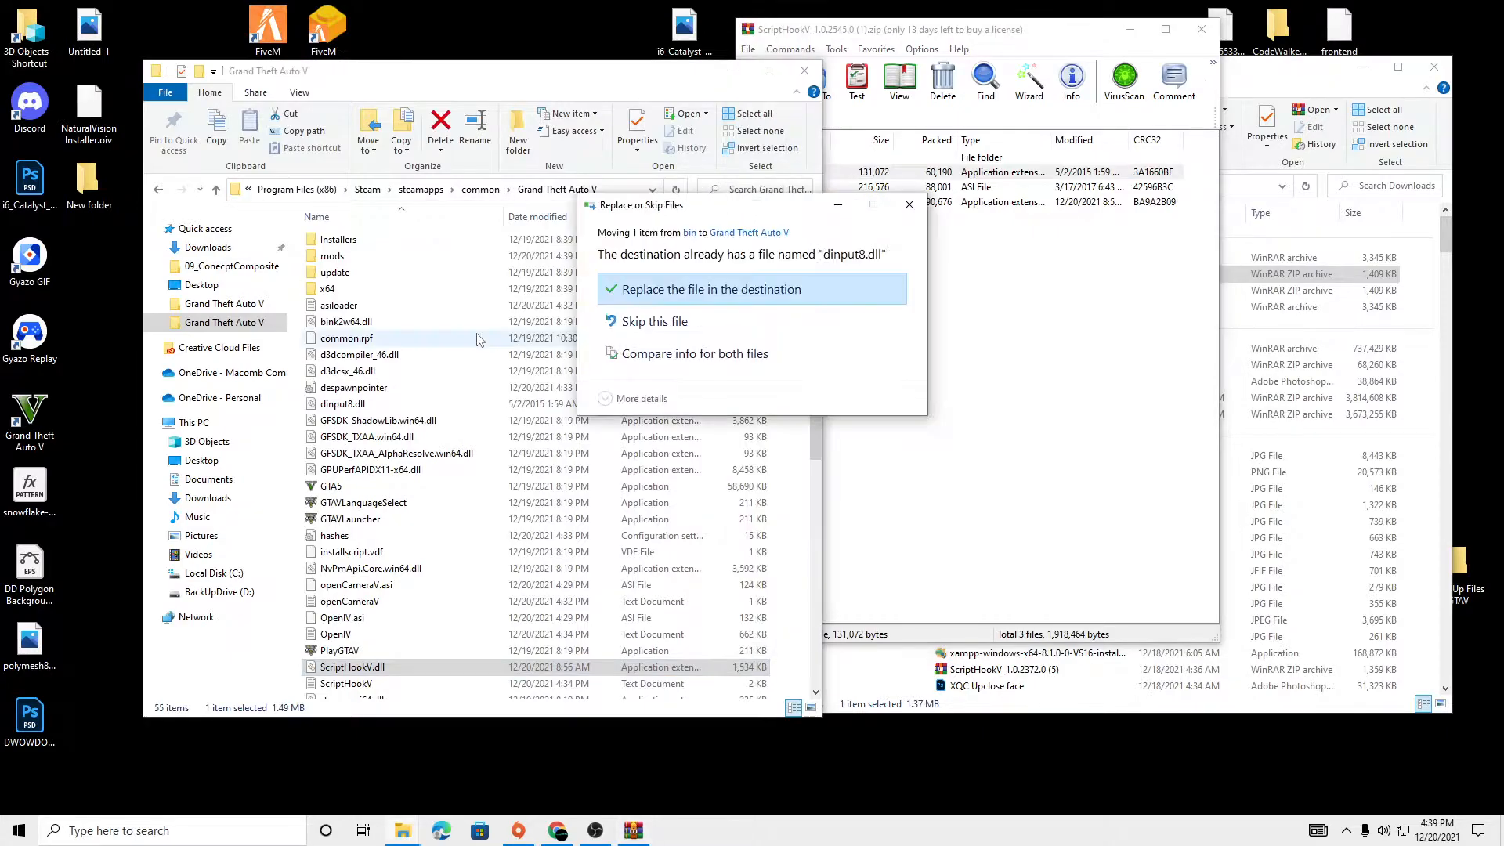
pyautogui.click(711, 289)
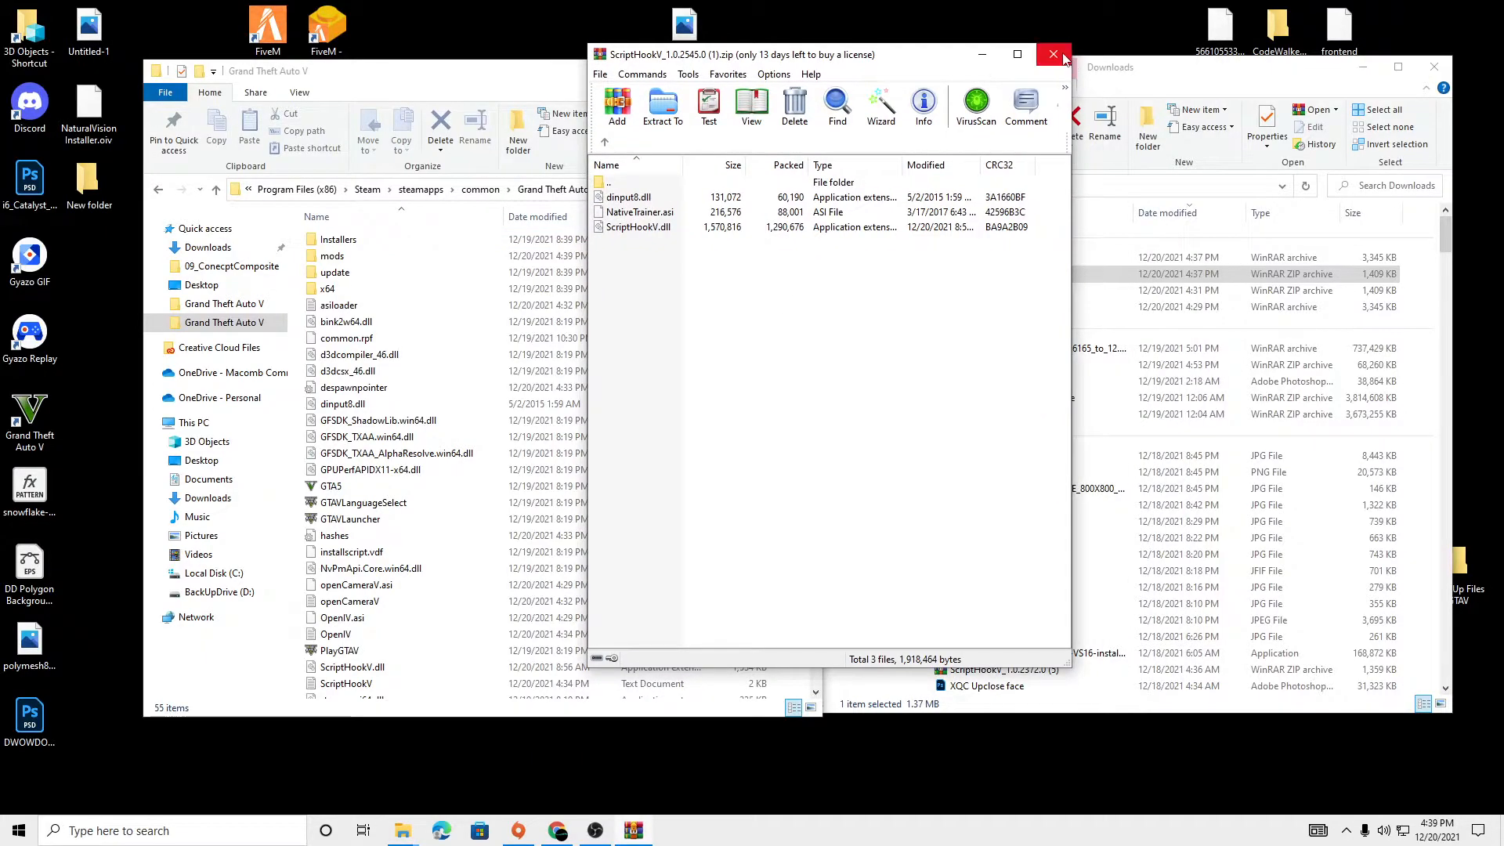
pyautogui.click(1052, 54)
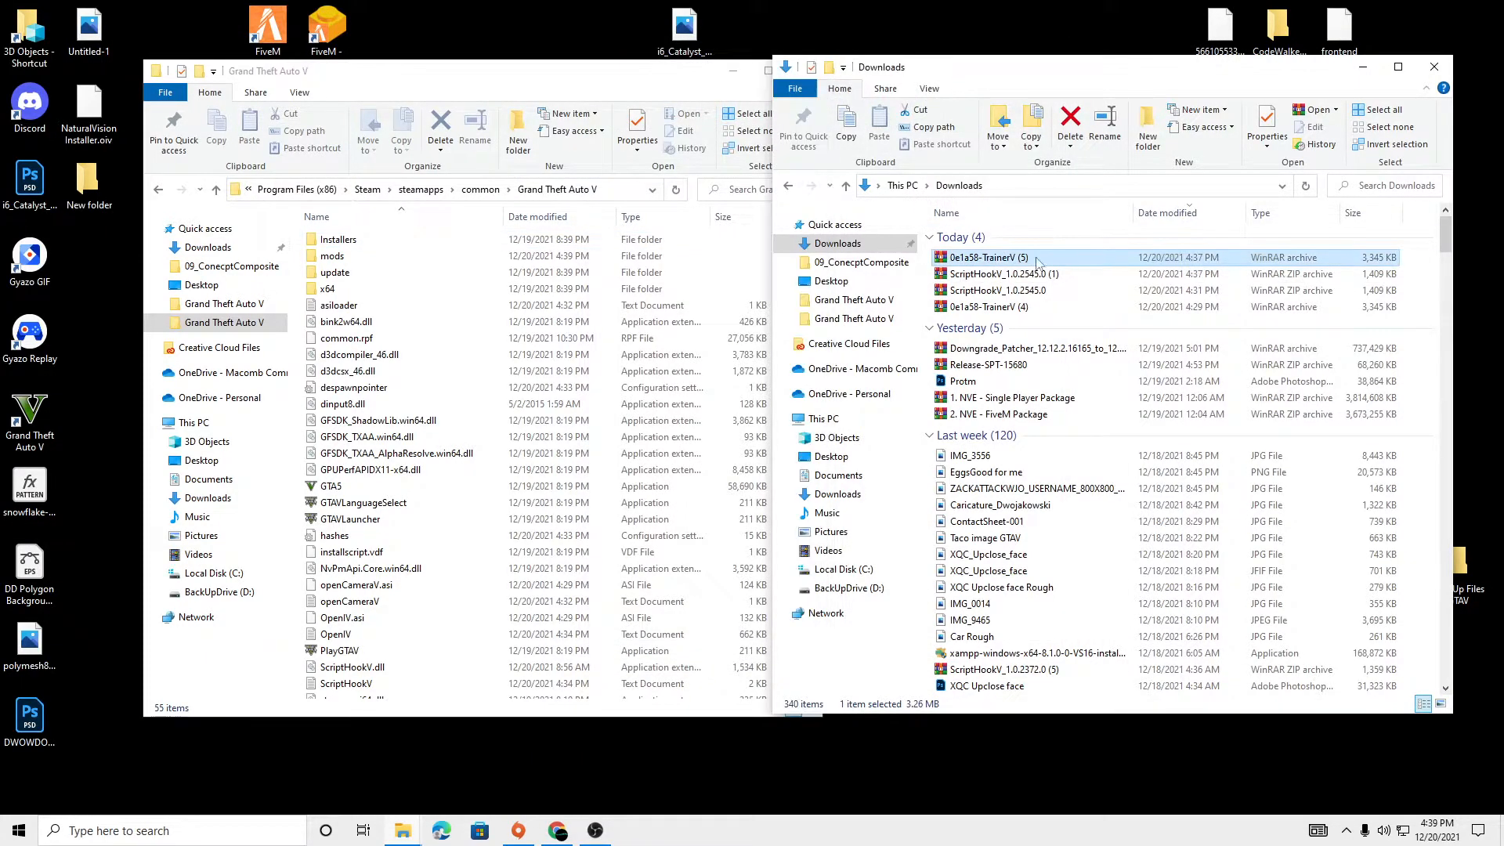
pyautogui.moveTo(1011, 260)
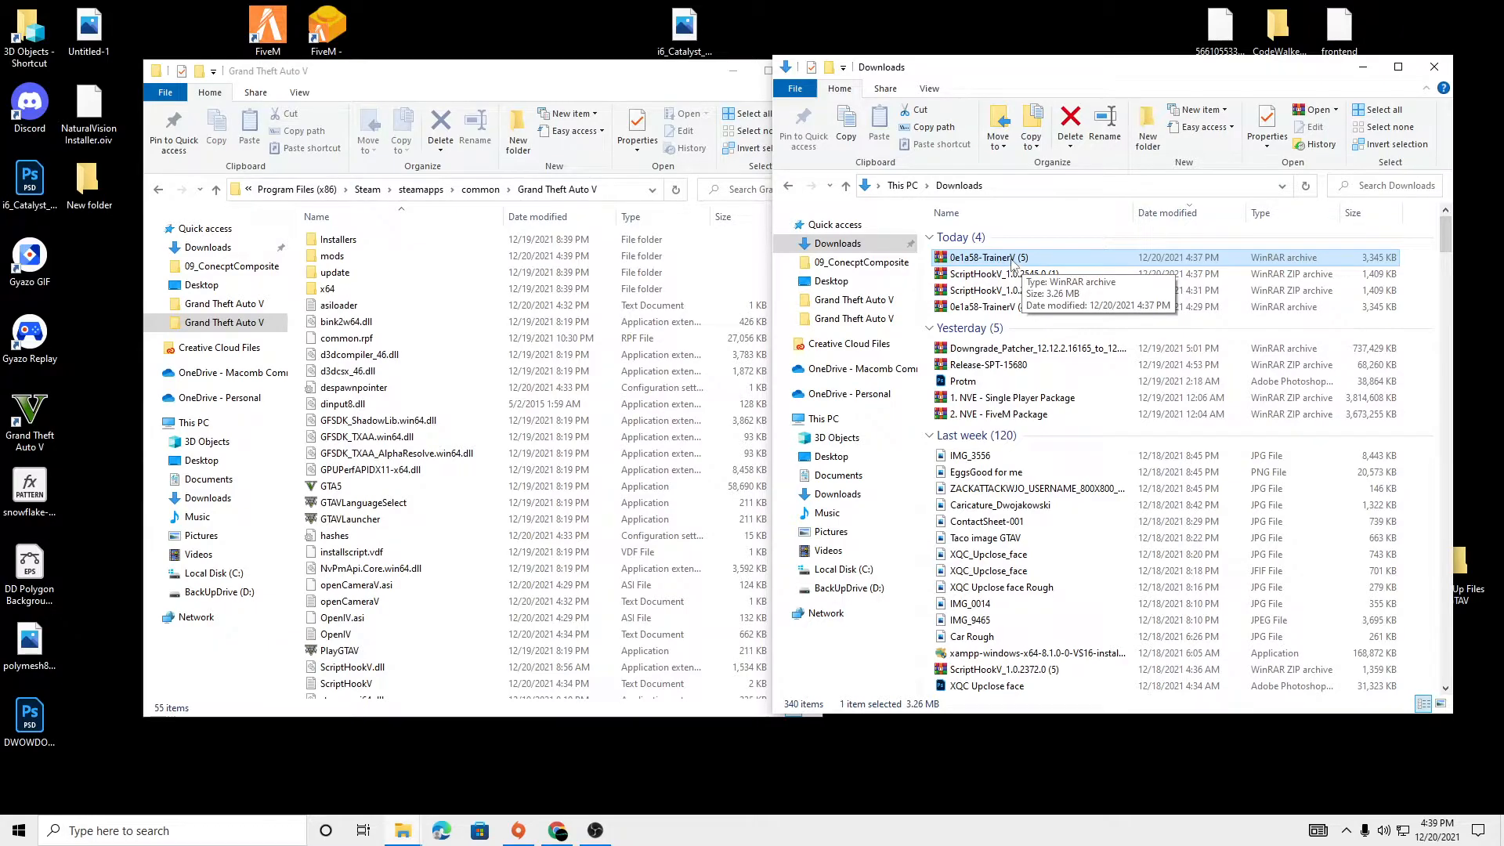
# - Open the TrainerV archive, select TrainerV.asi and trainerv.ini, then open readme.docx
pyautogui.doubleClick(990, 257)
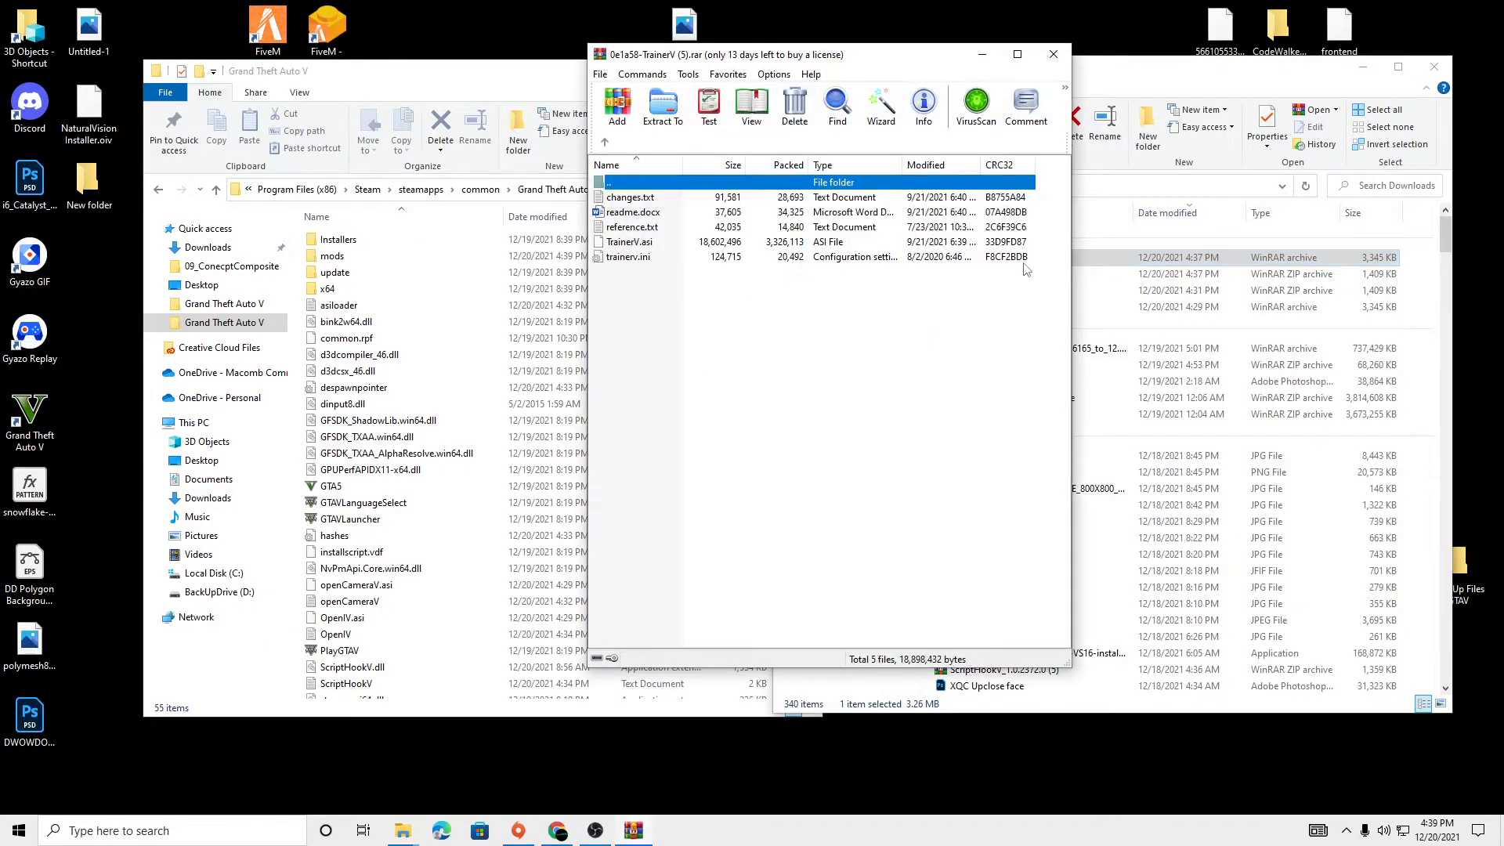
pyautogui.click(627, 256)
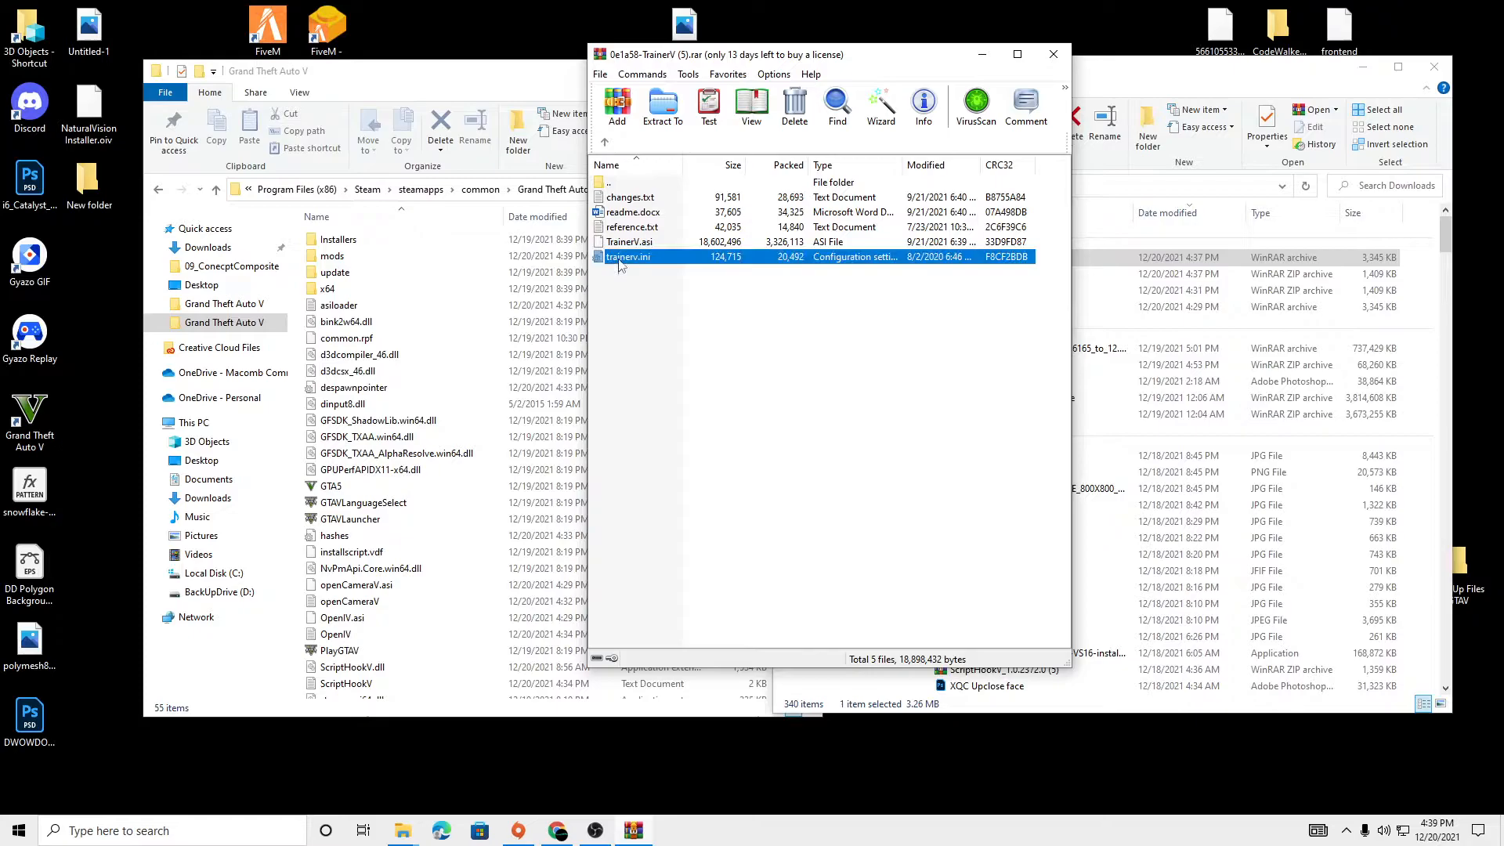
pyautogui.click(629, 242)
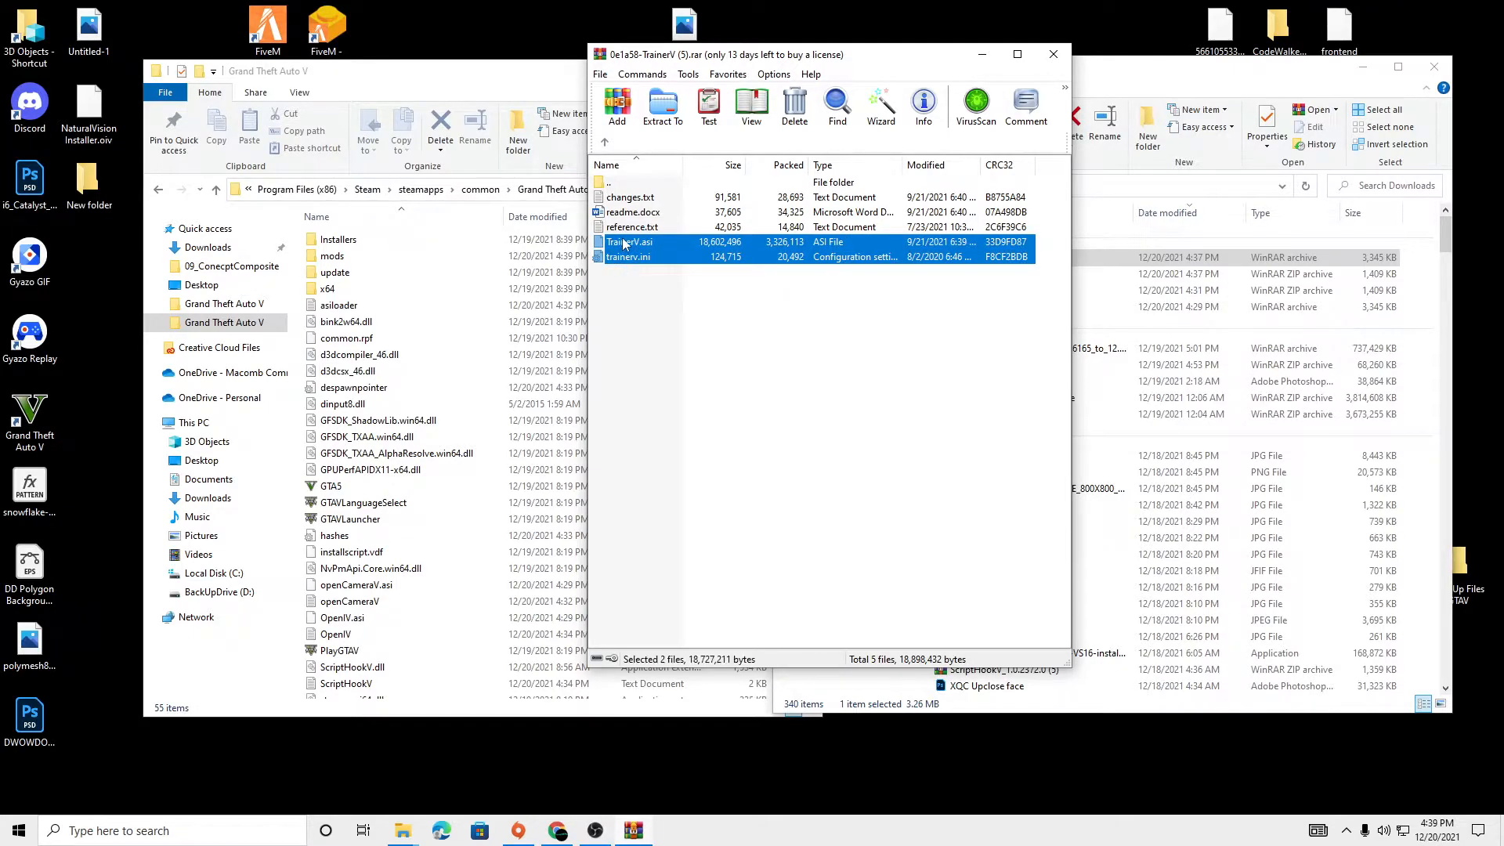
pyautogui.doubleClick(632, 211)
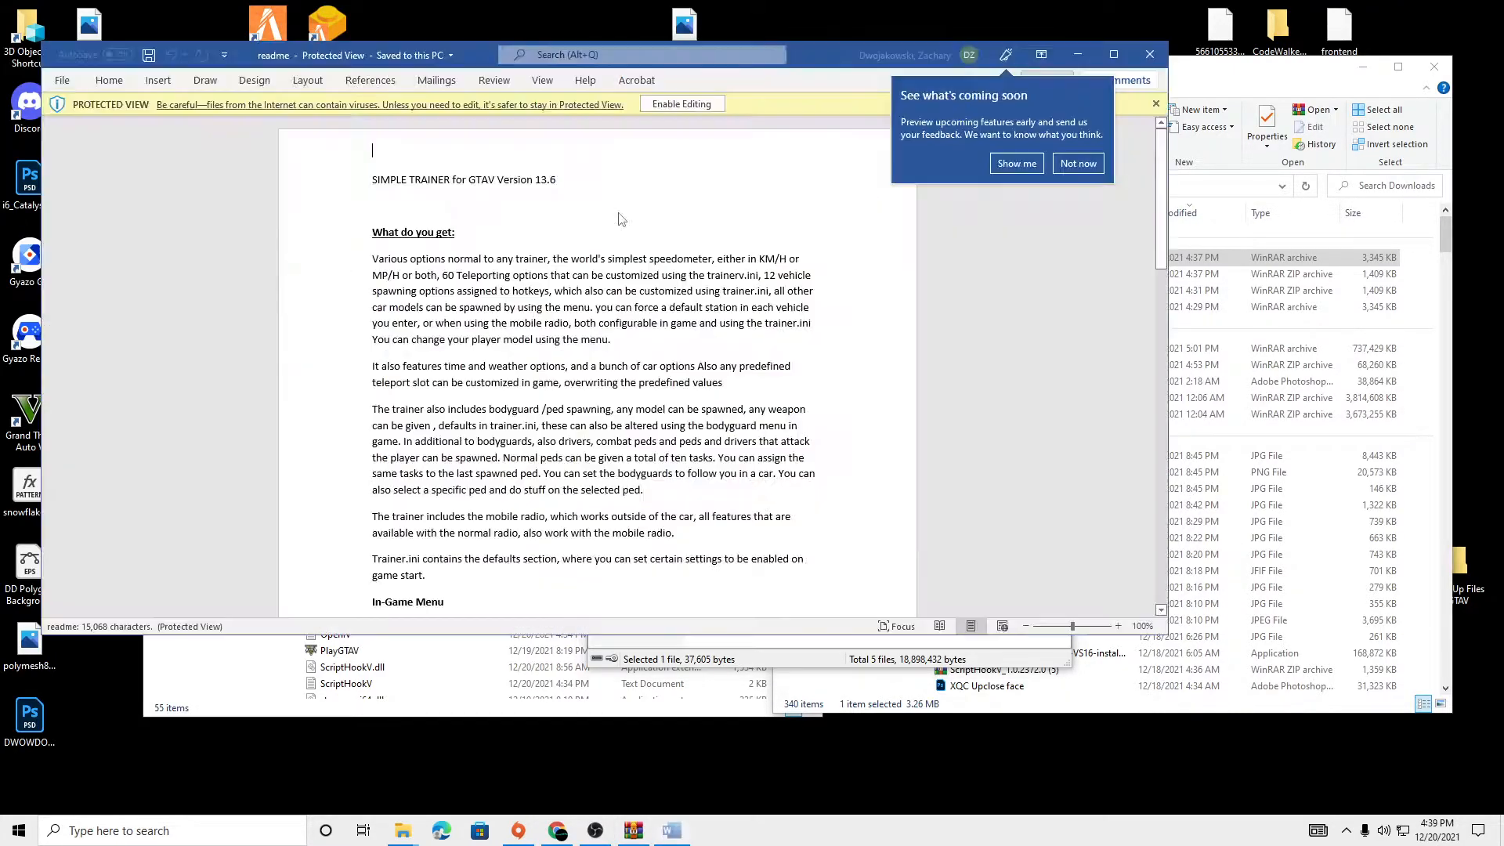
# - Scroll through the trainer readme.docx in Word
pyautogui.scroll(-3)
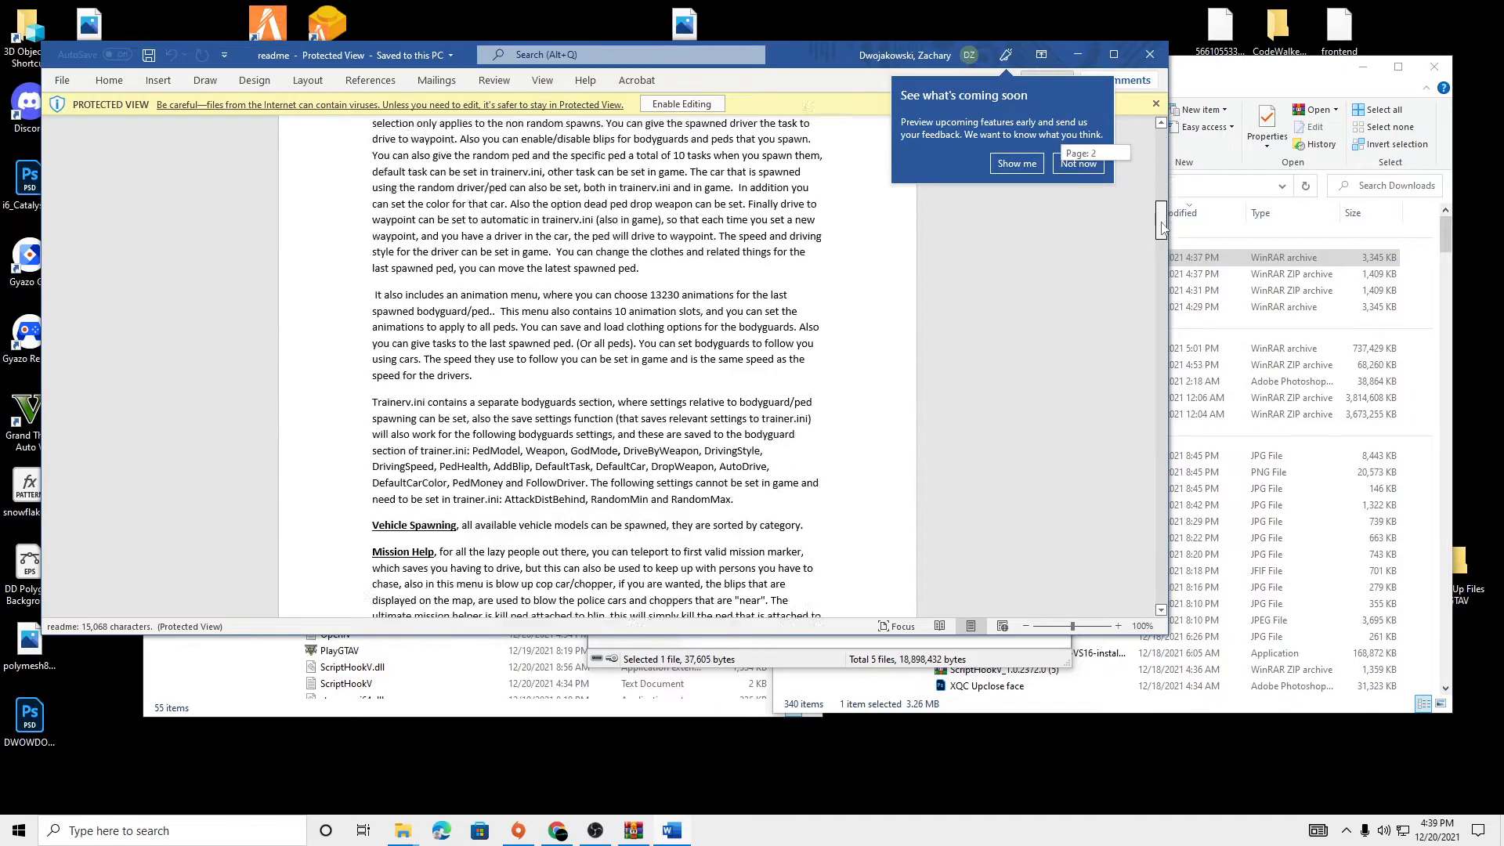
pyautogui.scroll(-3)
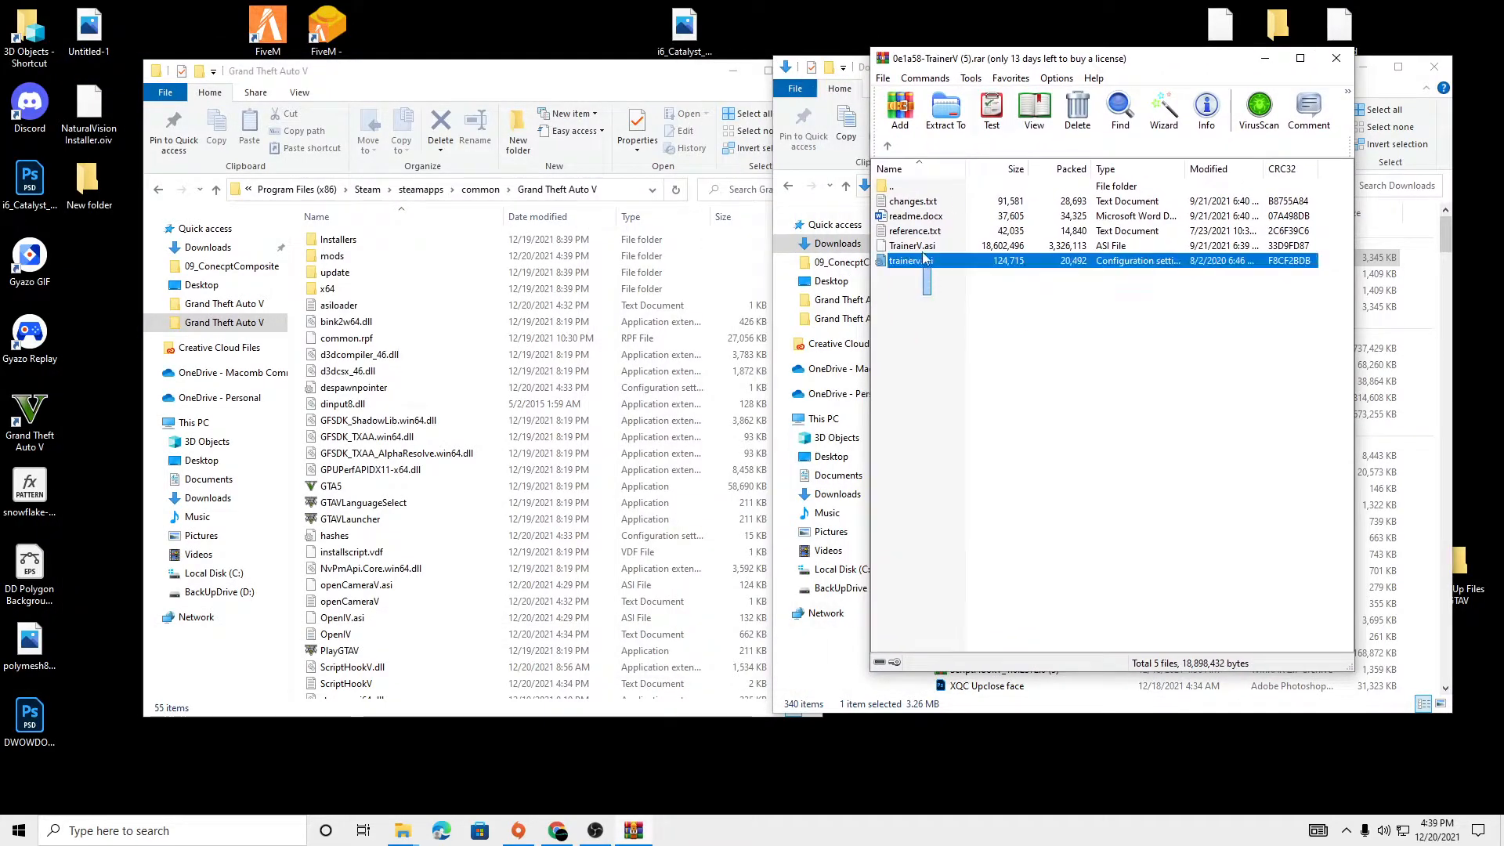
# - Copy TrainerV.asi and trainerv.ini into the GTA V folder, replacing same-named files
pyautogui.click(945, 108)
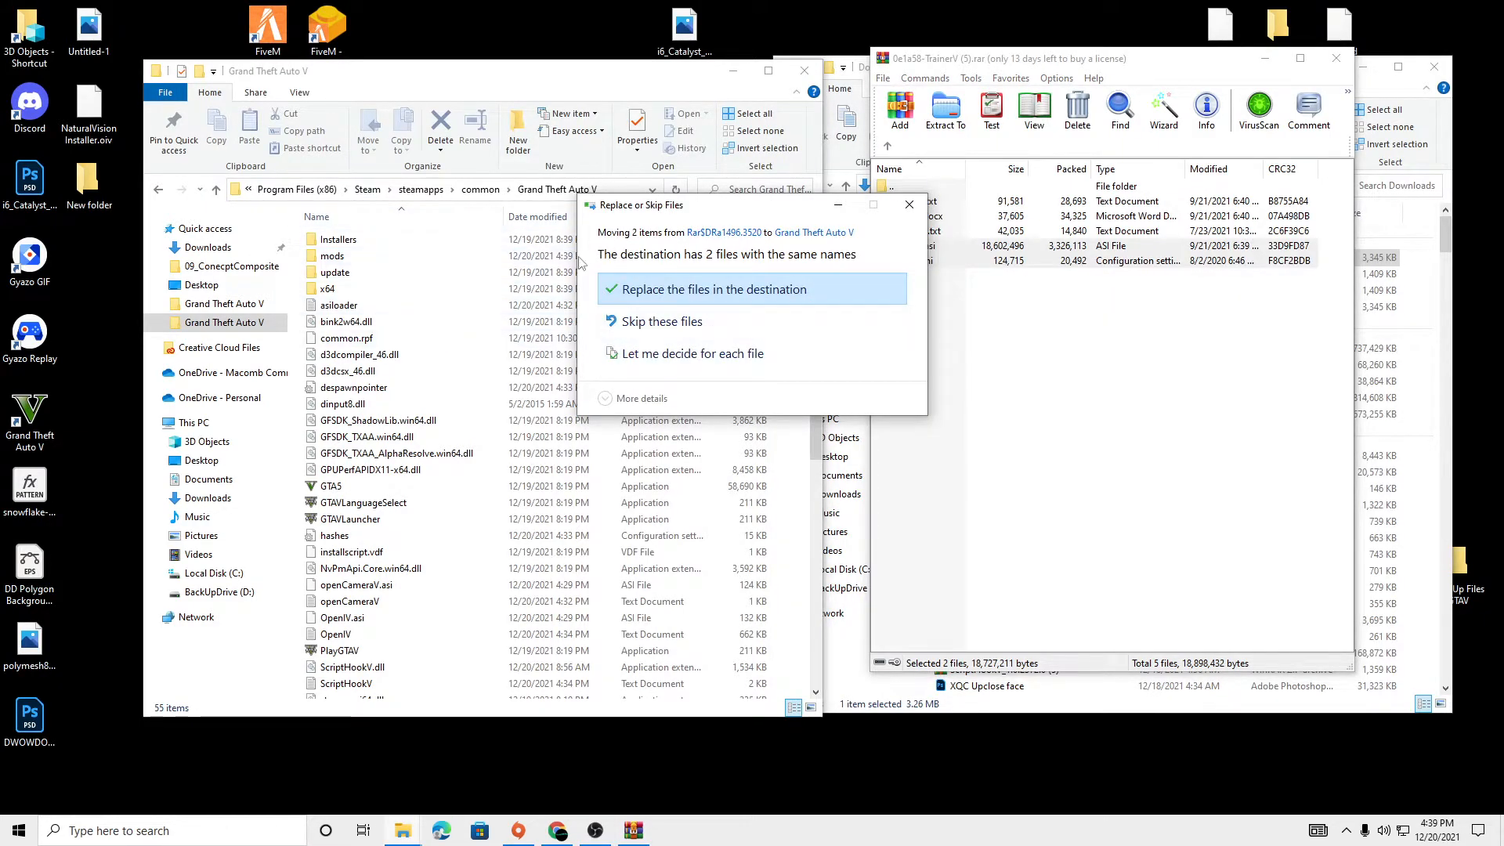
pyautogui.click(715, 289)
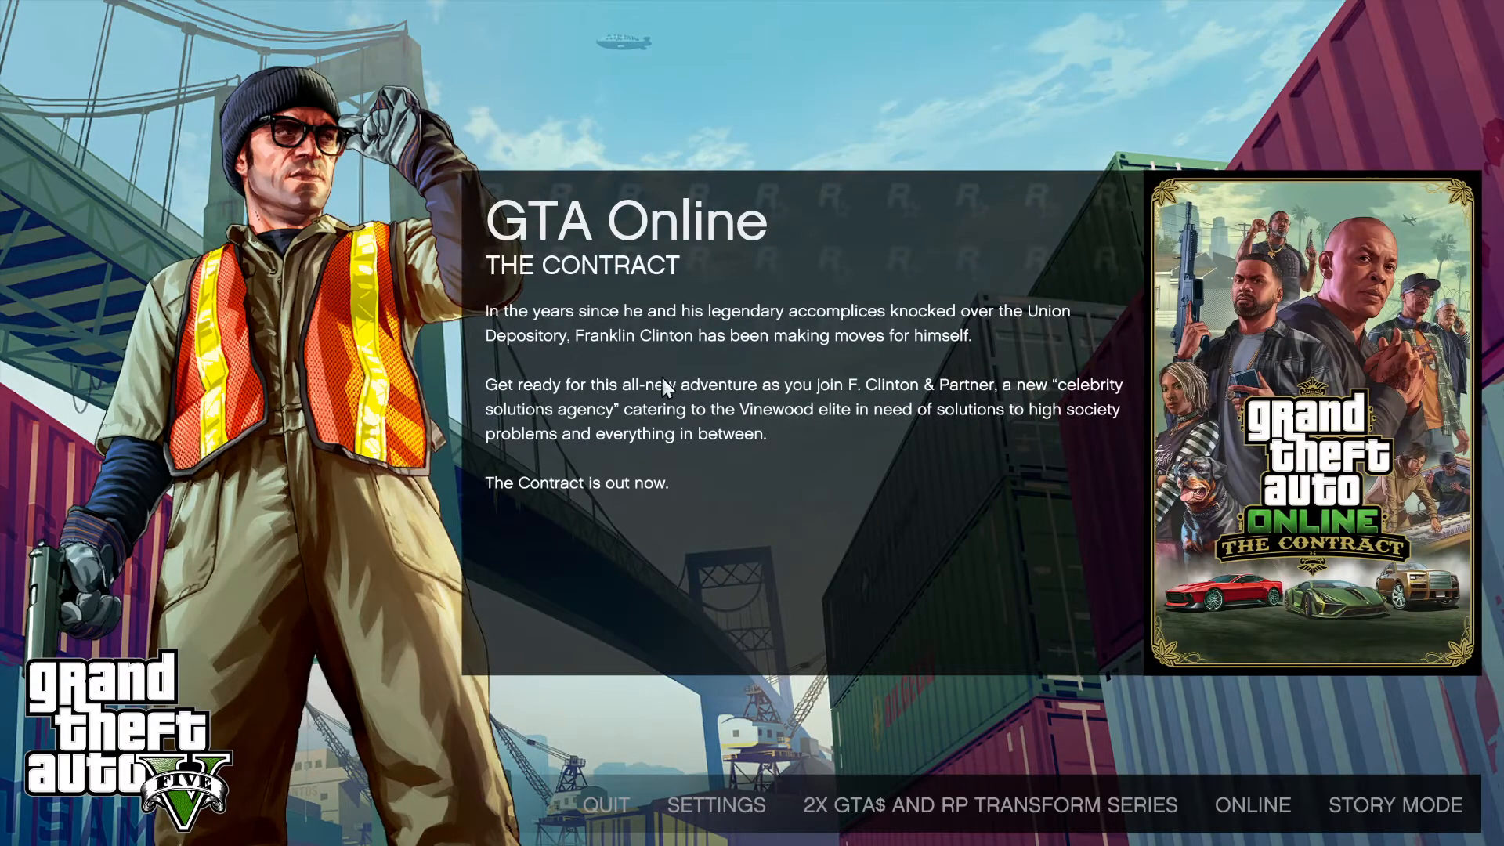
pyautogui.moveTo(1407, 811)
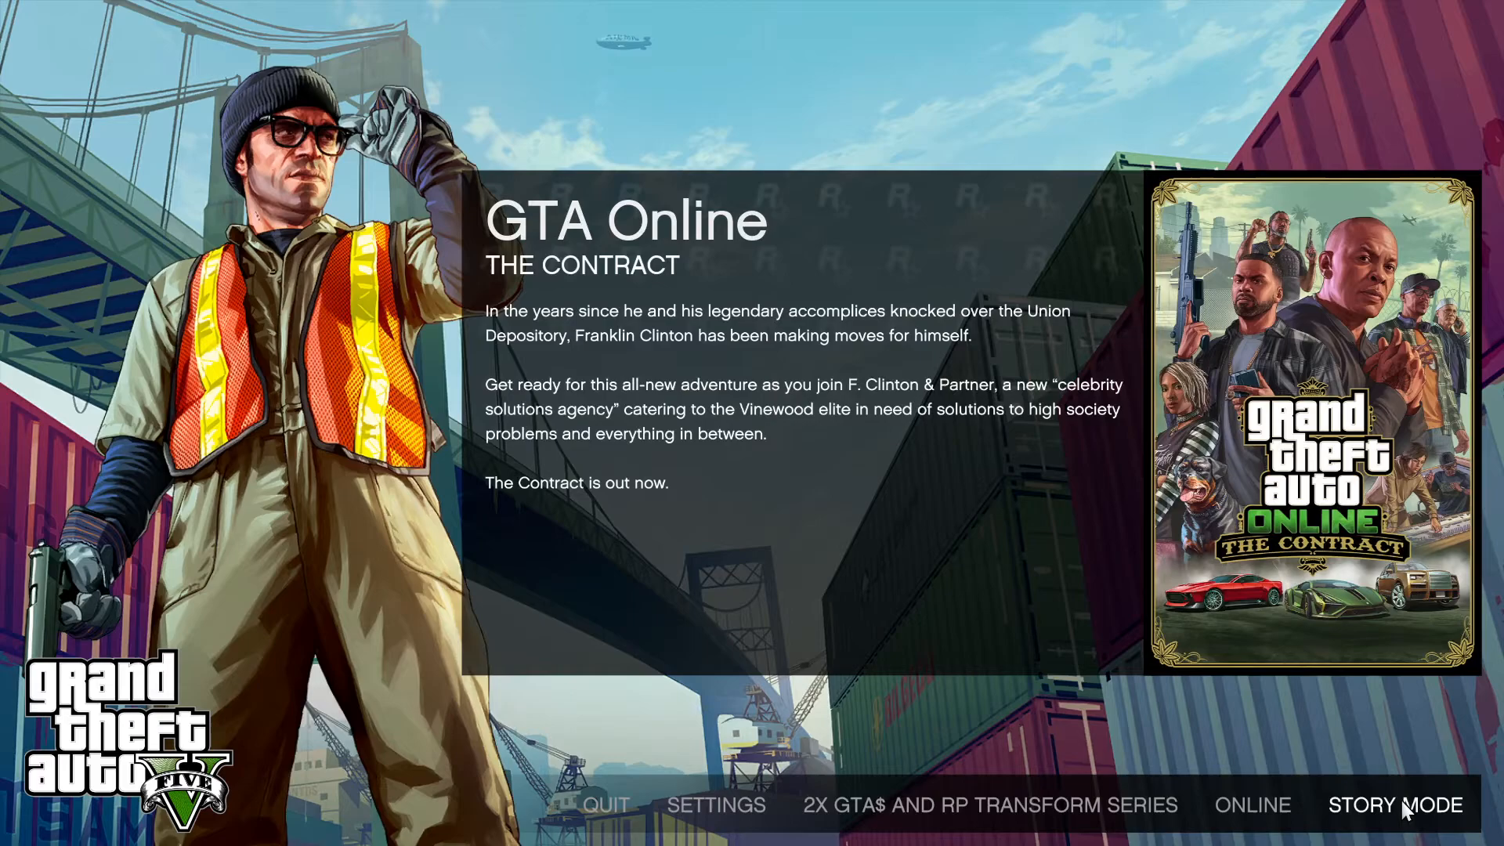
# - Load GTA V Story Mode and show the Simple Trainer Main Menu over gameplay
pyautogui.click(1396, 805)
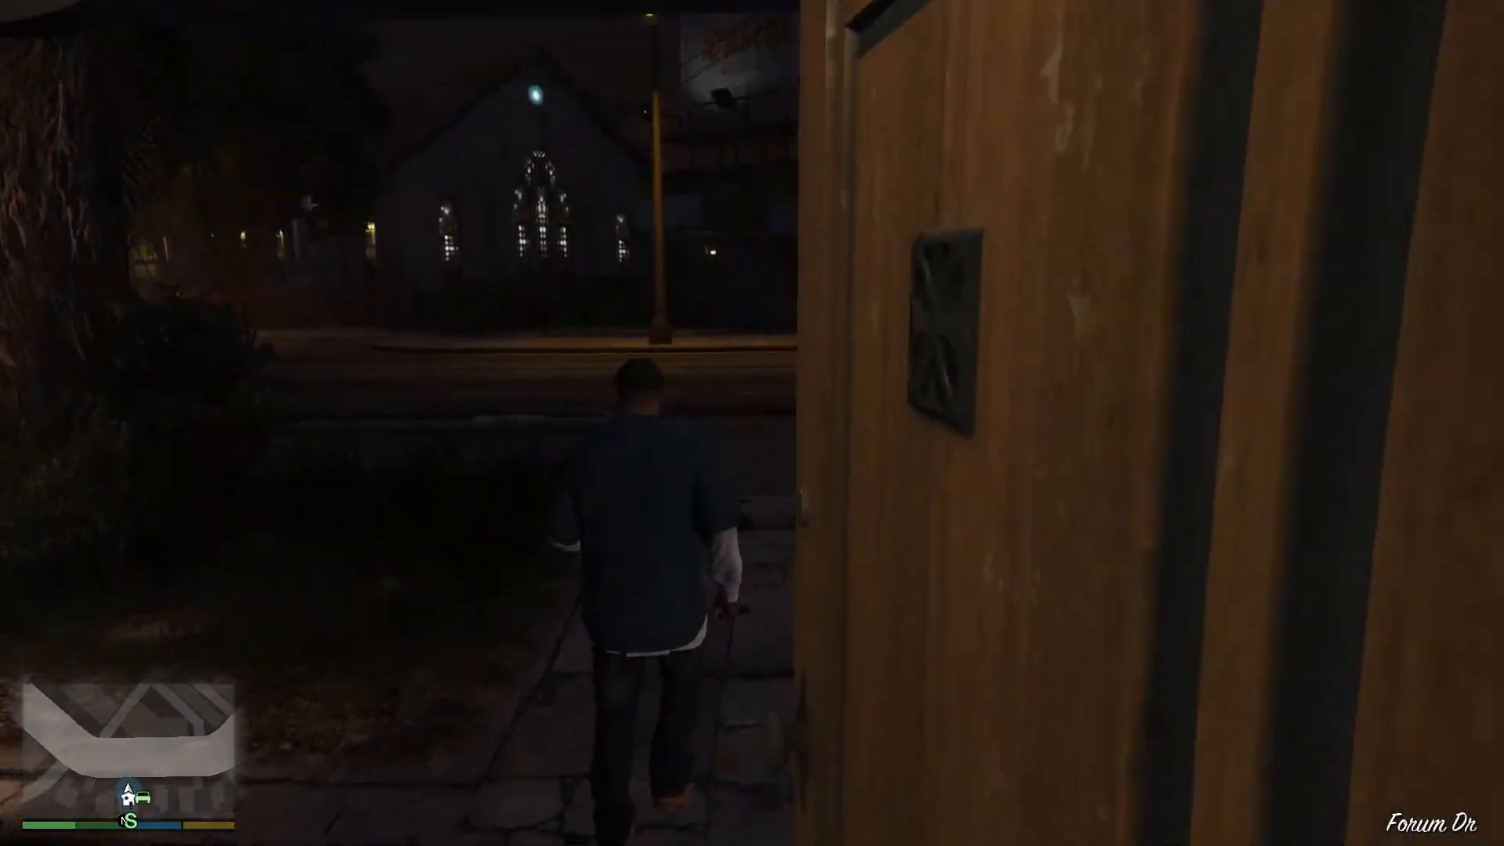
pyautogui.press('F4')
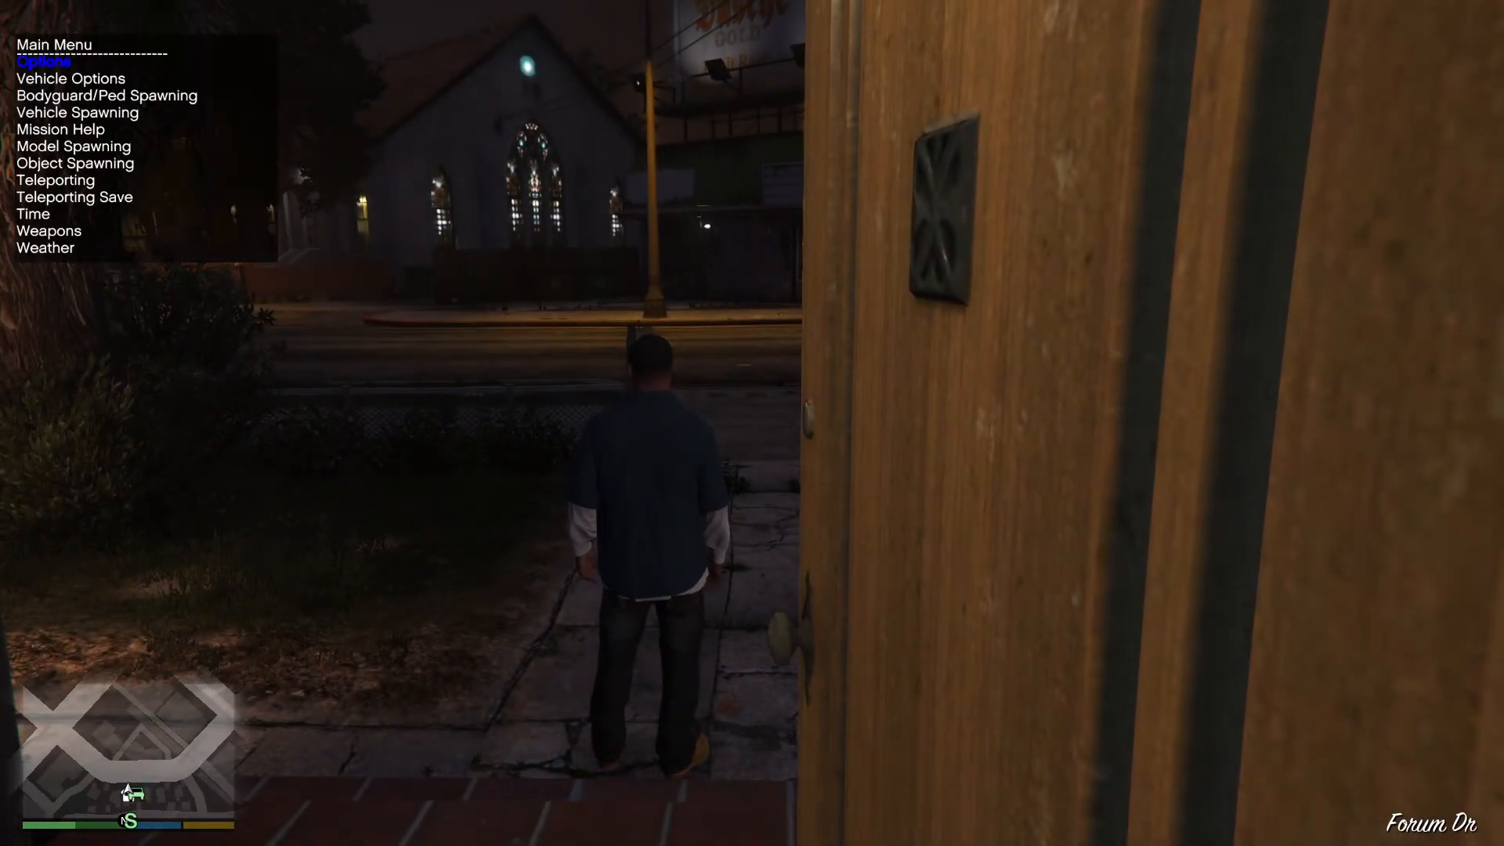